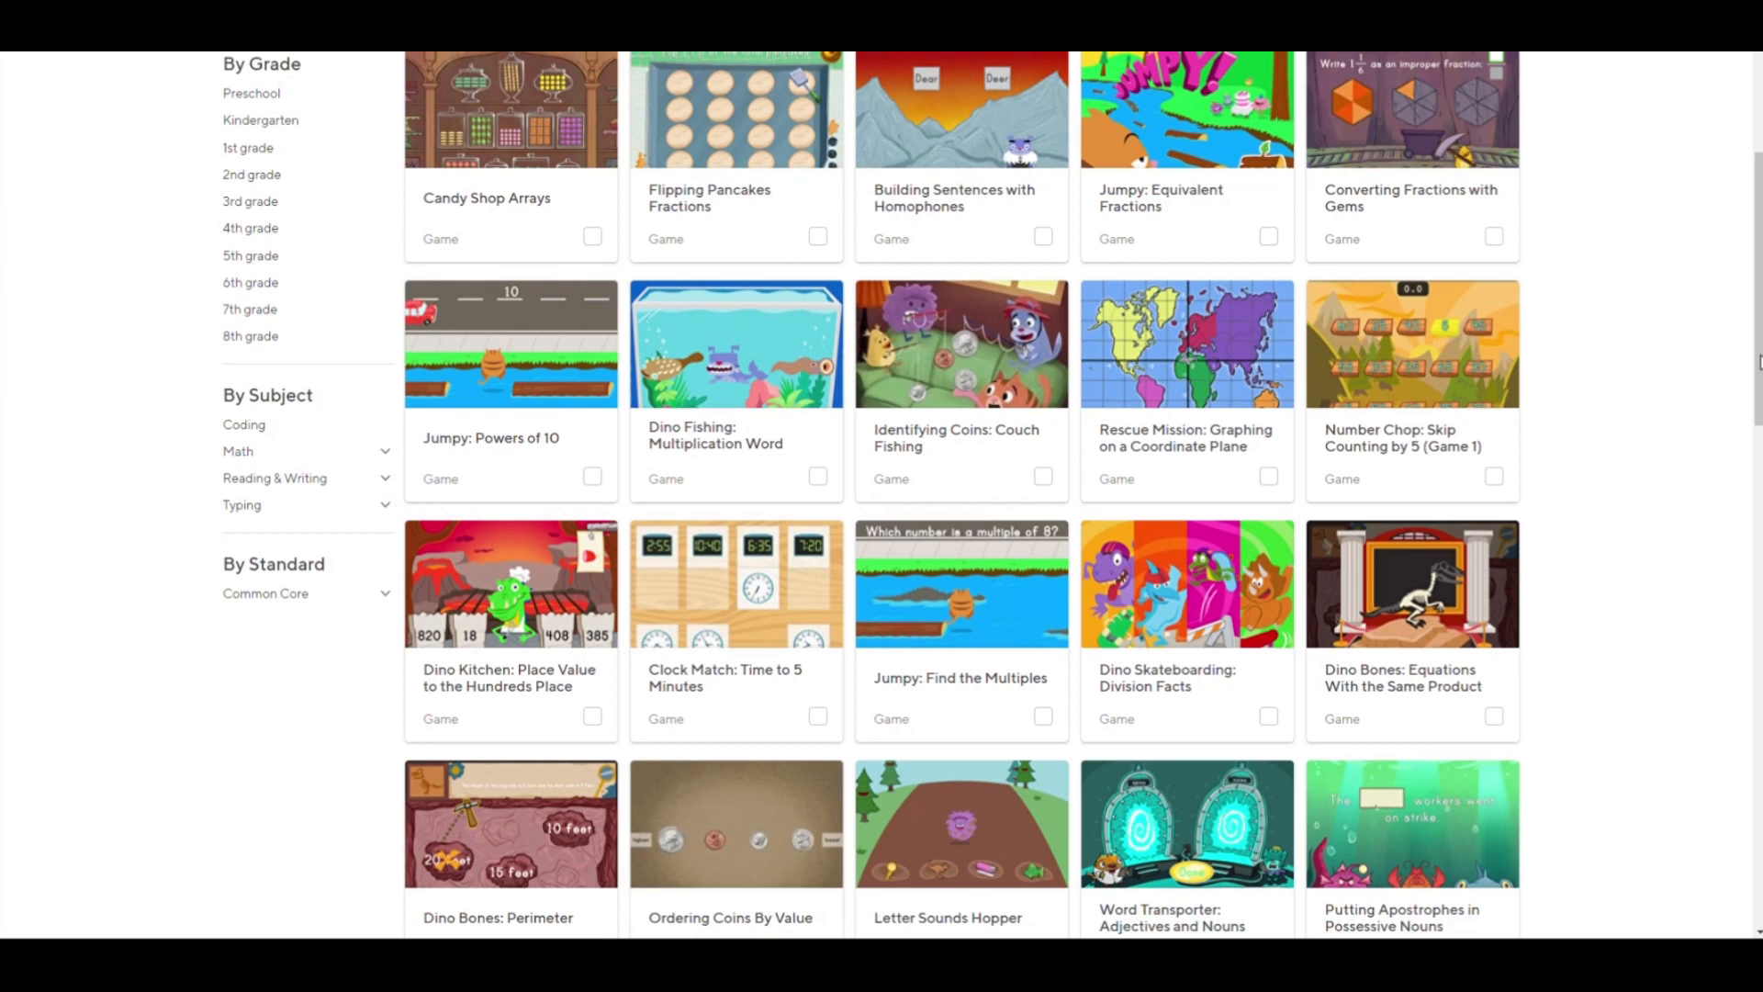
pyautogui.moveTo(1428, 359)
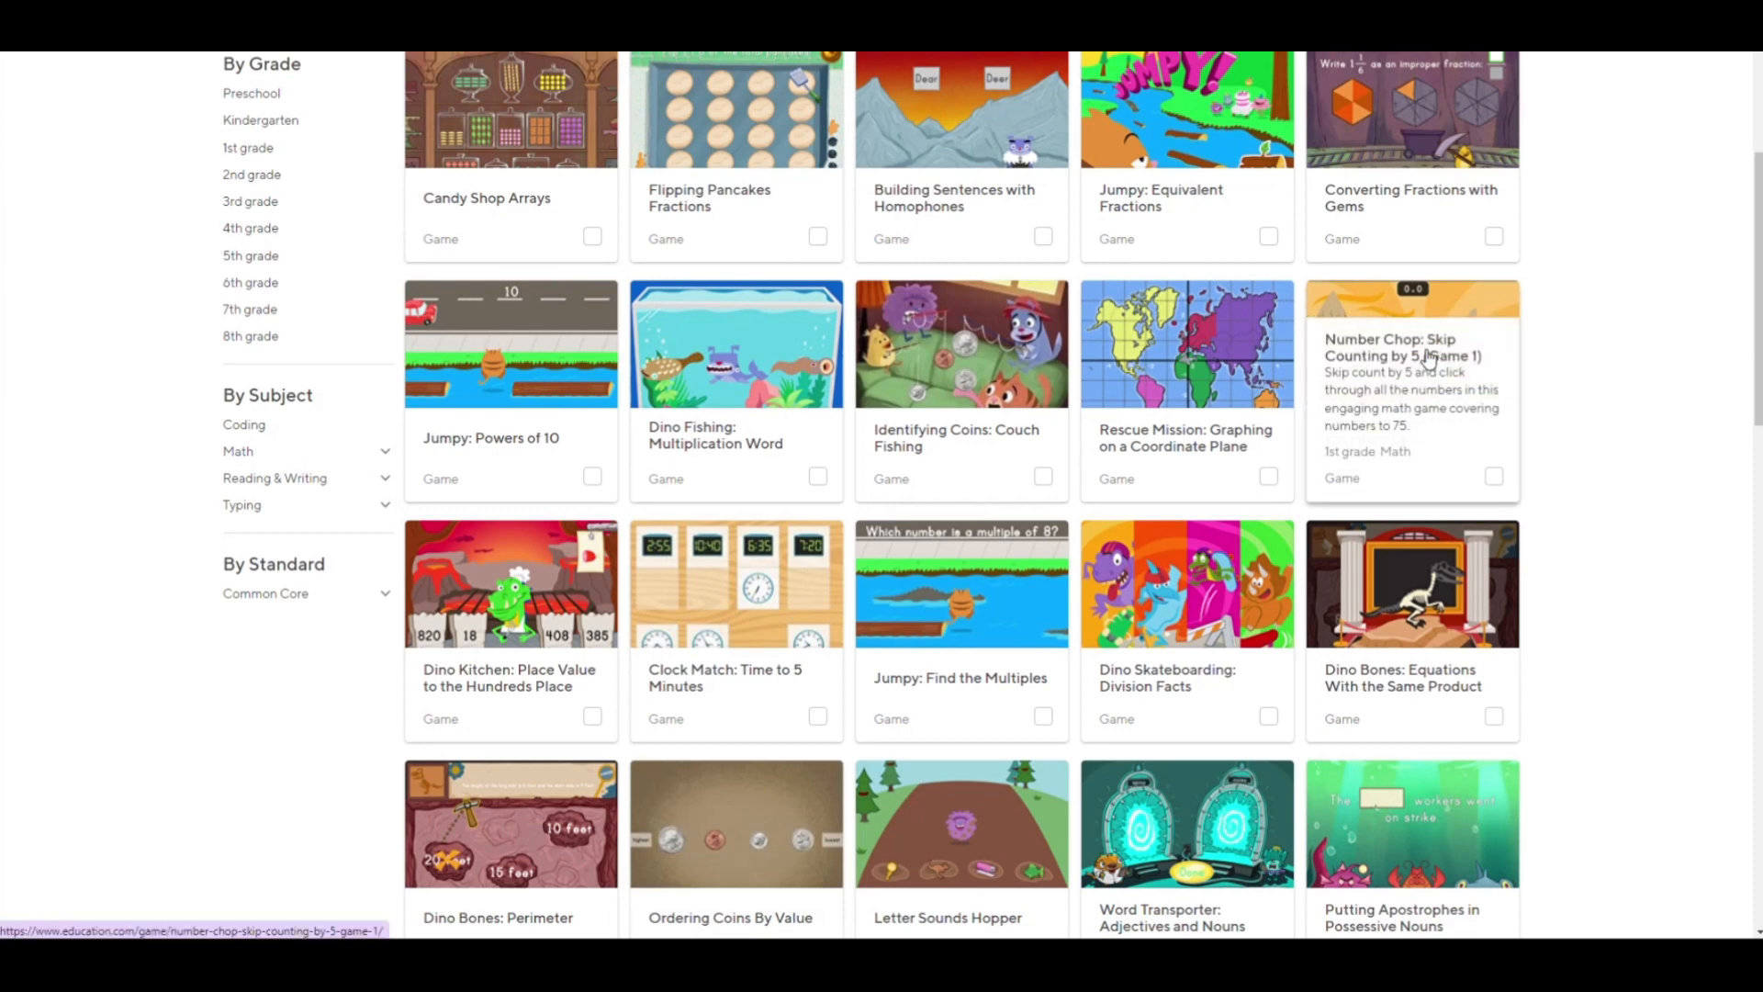
# Open the Number Chop: Skip Counting by 5 (Game 1) game from the games grid
pyautogui.click(1410, 347)
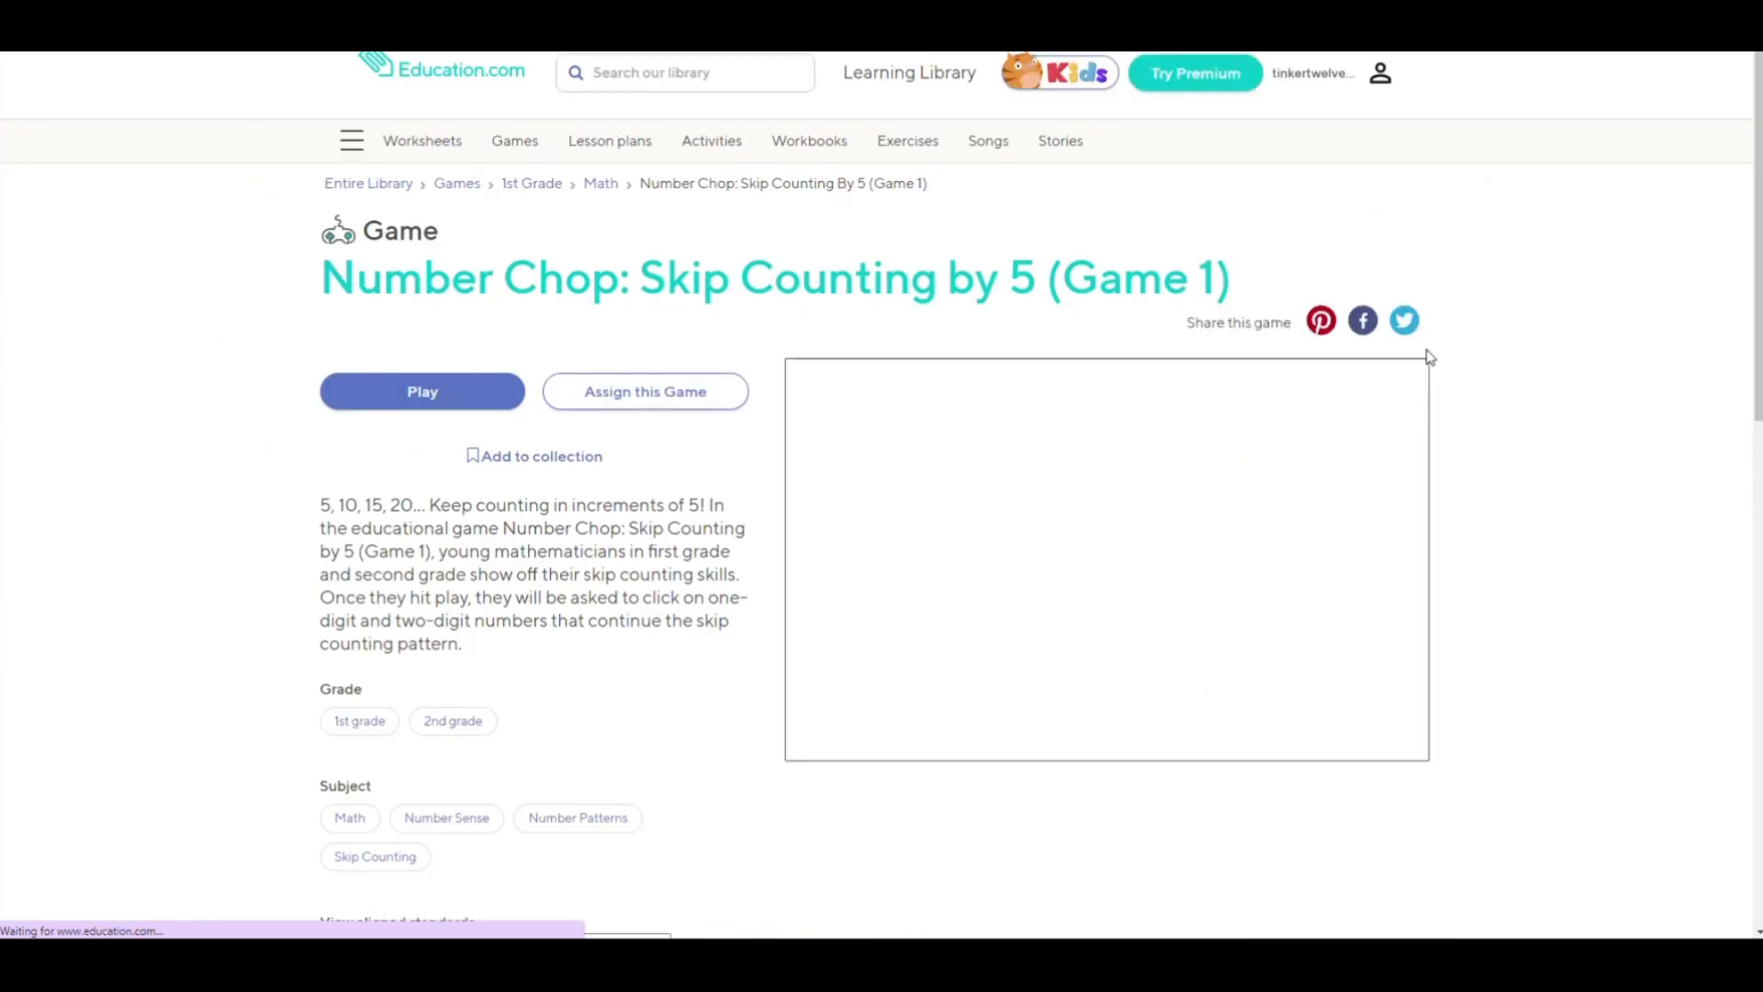
# Play Number Chop, chopping planks 10, 20 and onward, then leave the results screen
pyautogui.click(423, 391)
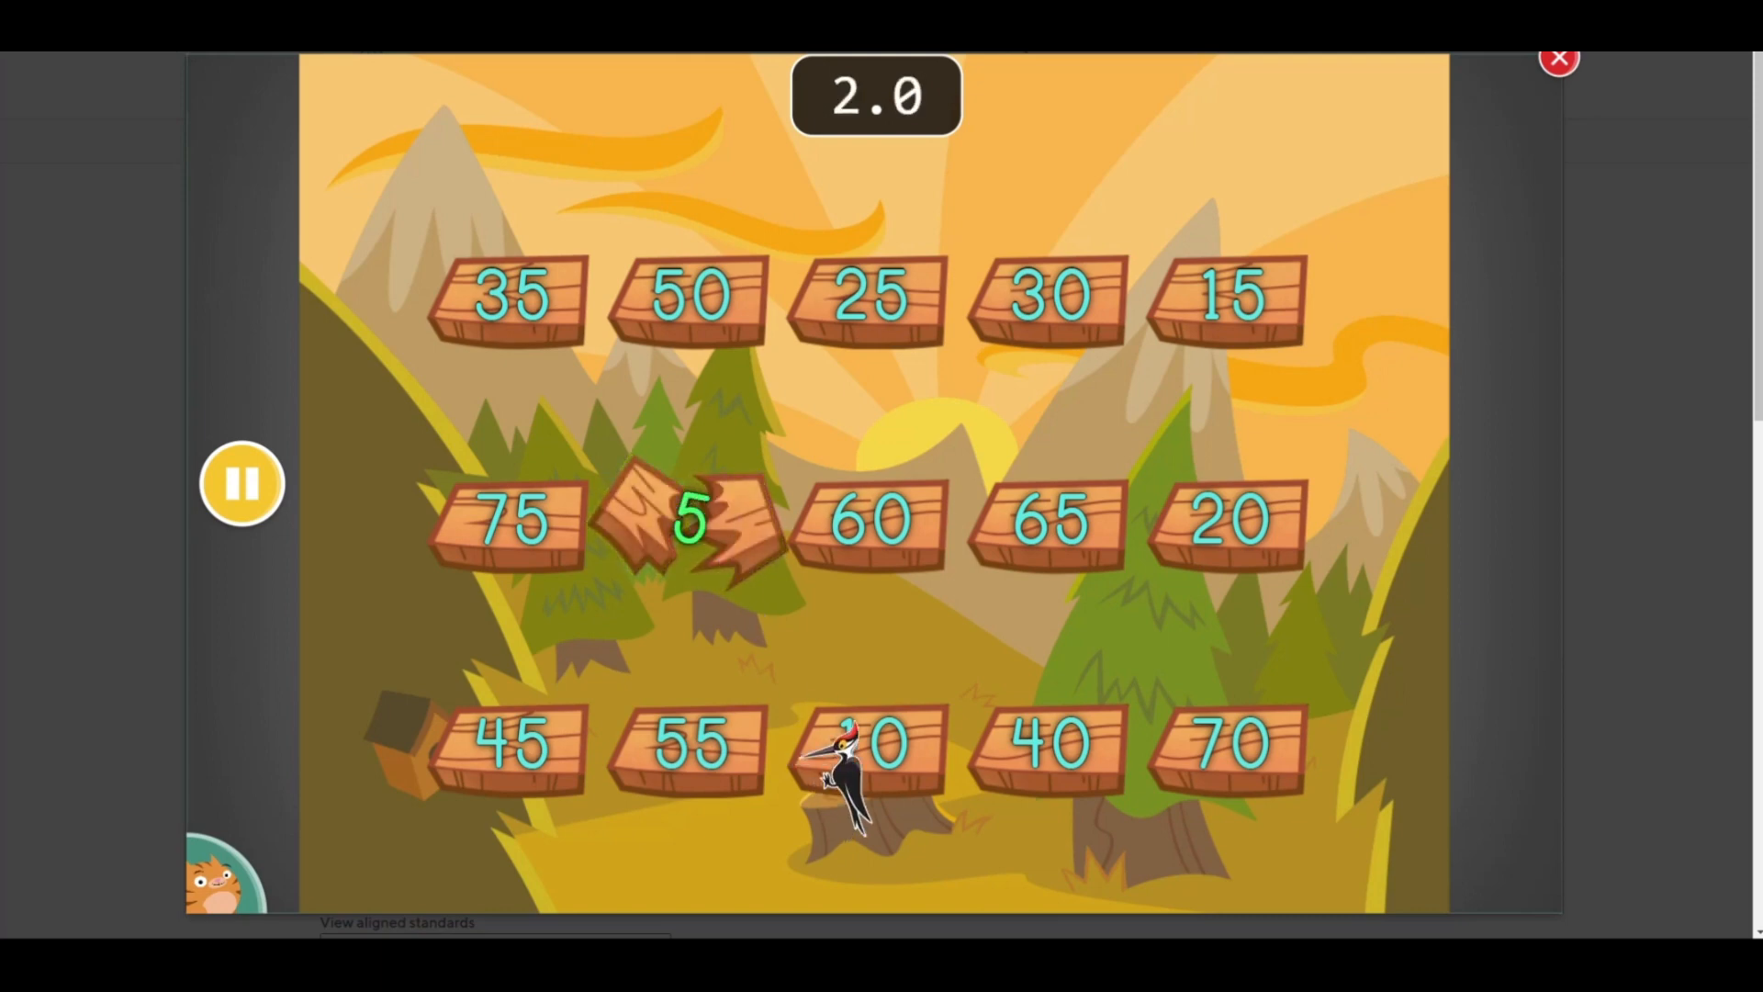
pyautogui.click(870, 750)
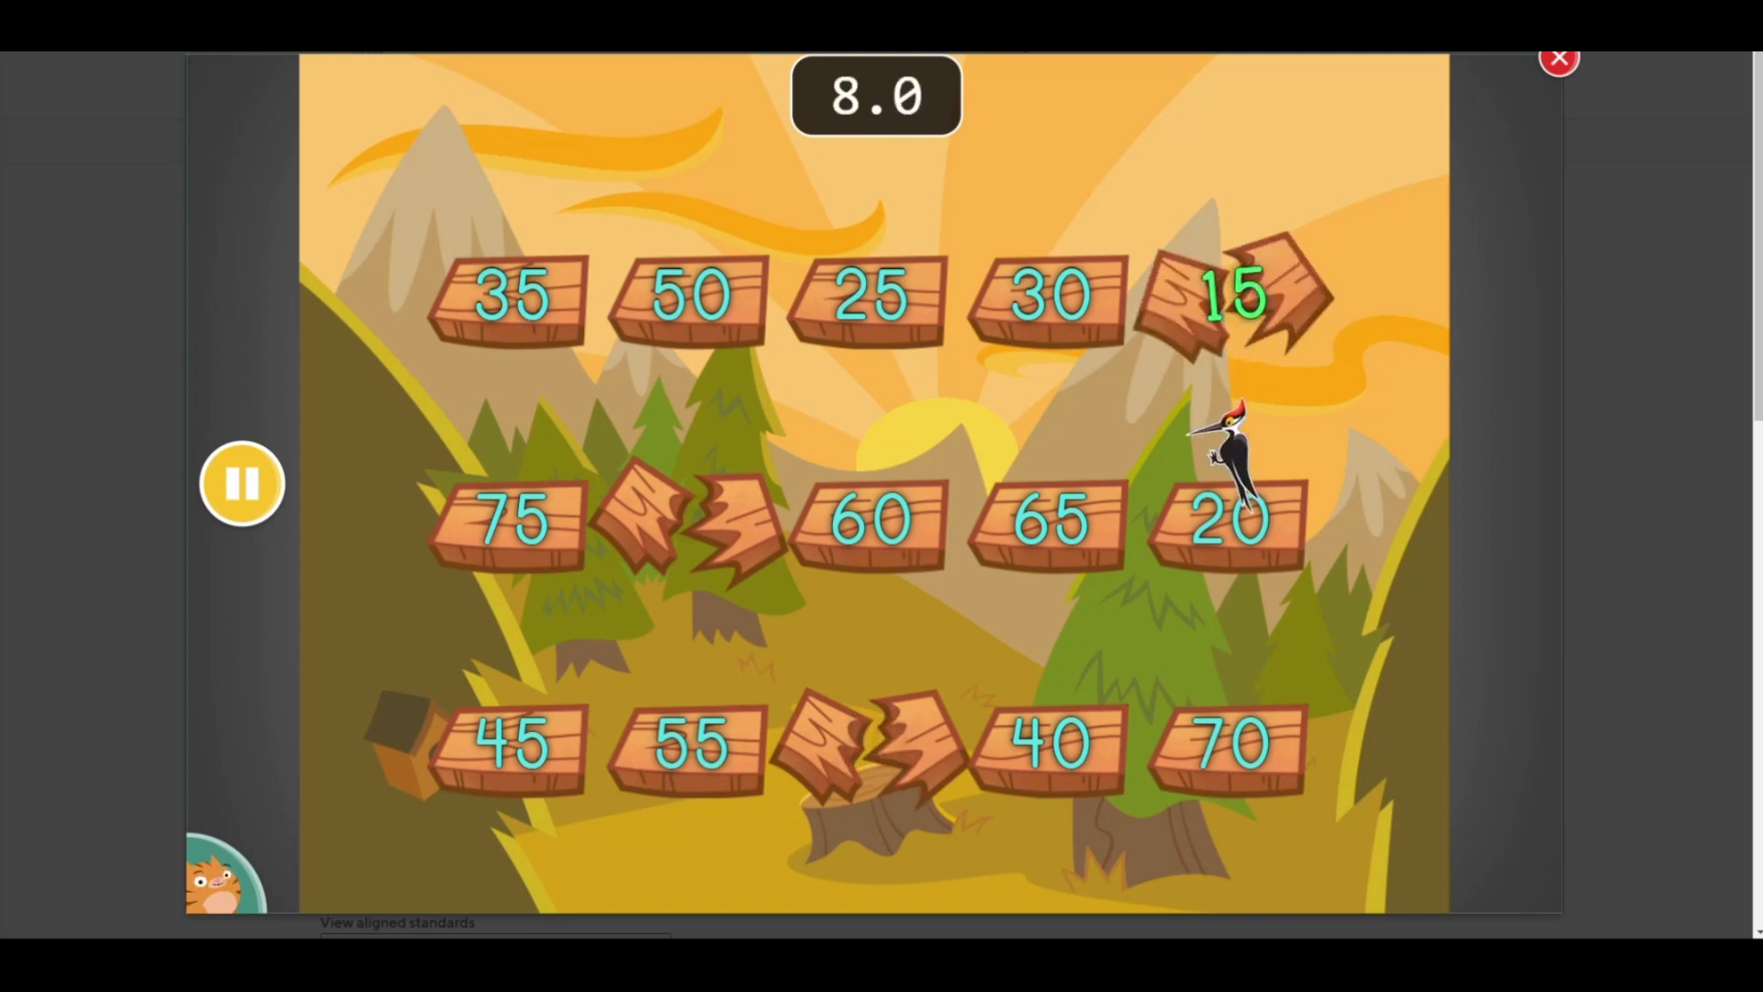
pyautogui.click(1235, 294)
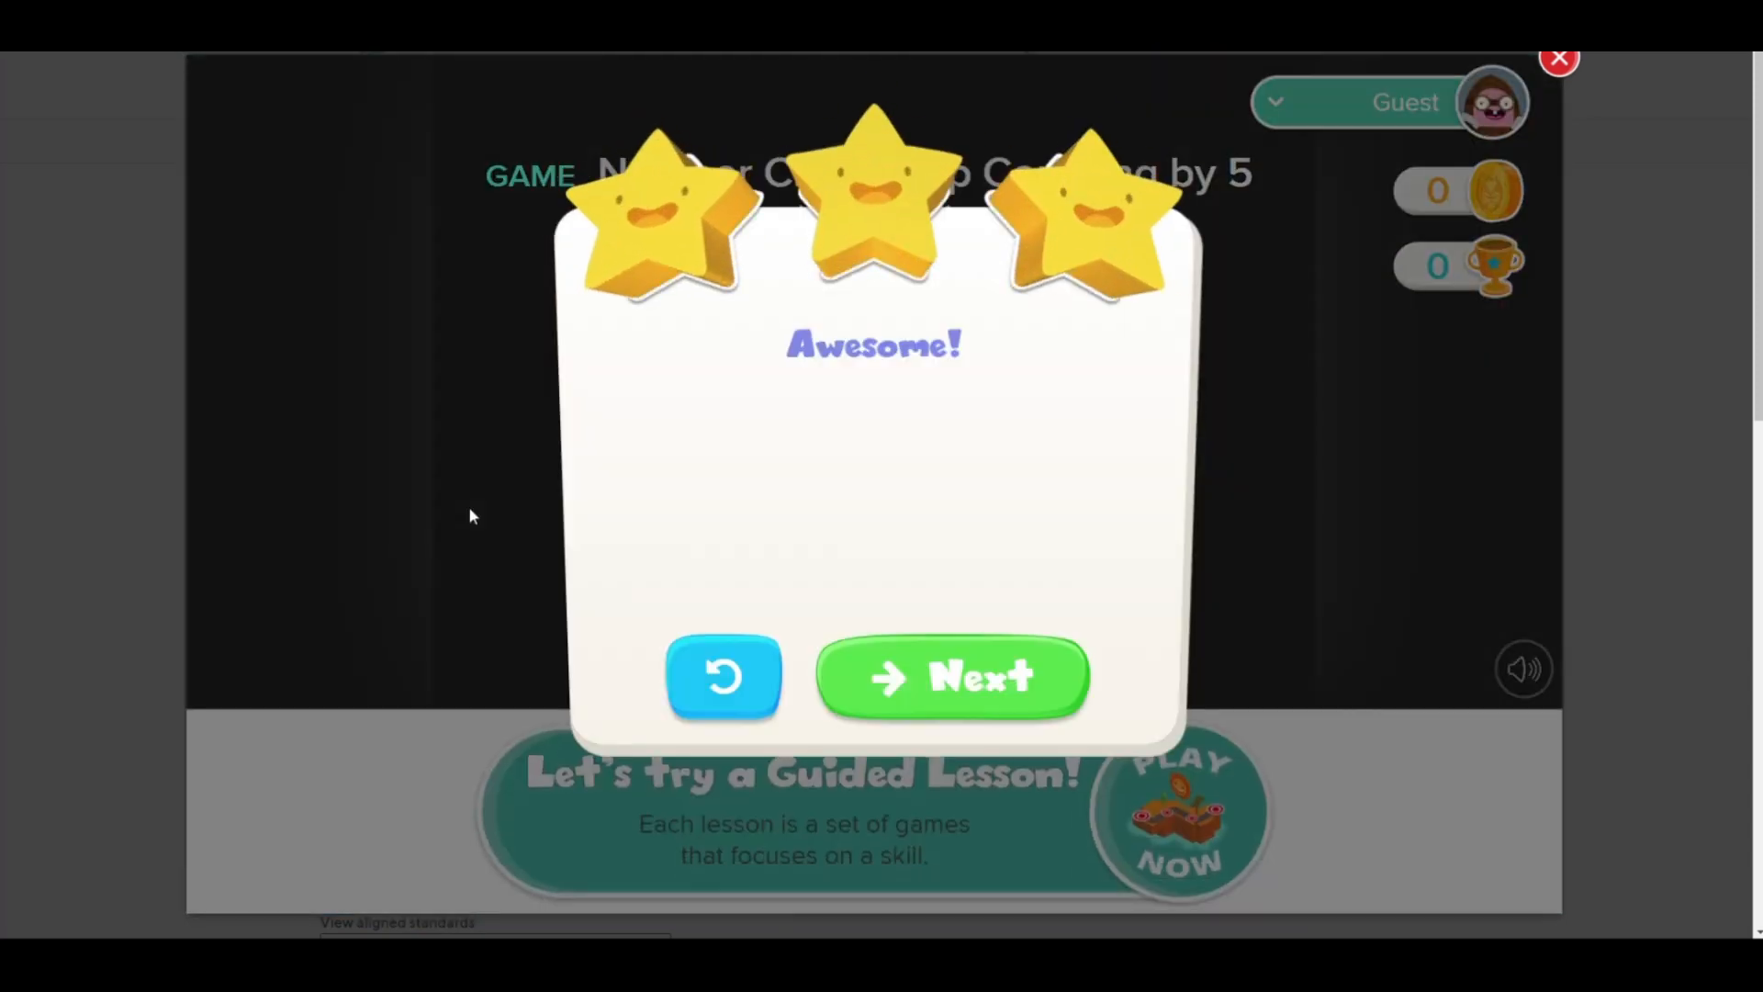
pyautogui.click(952, 677)
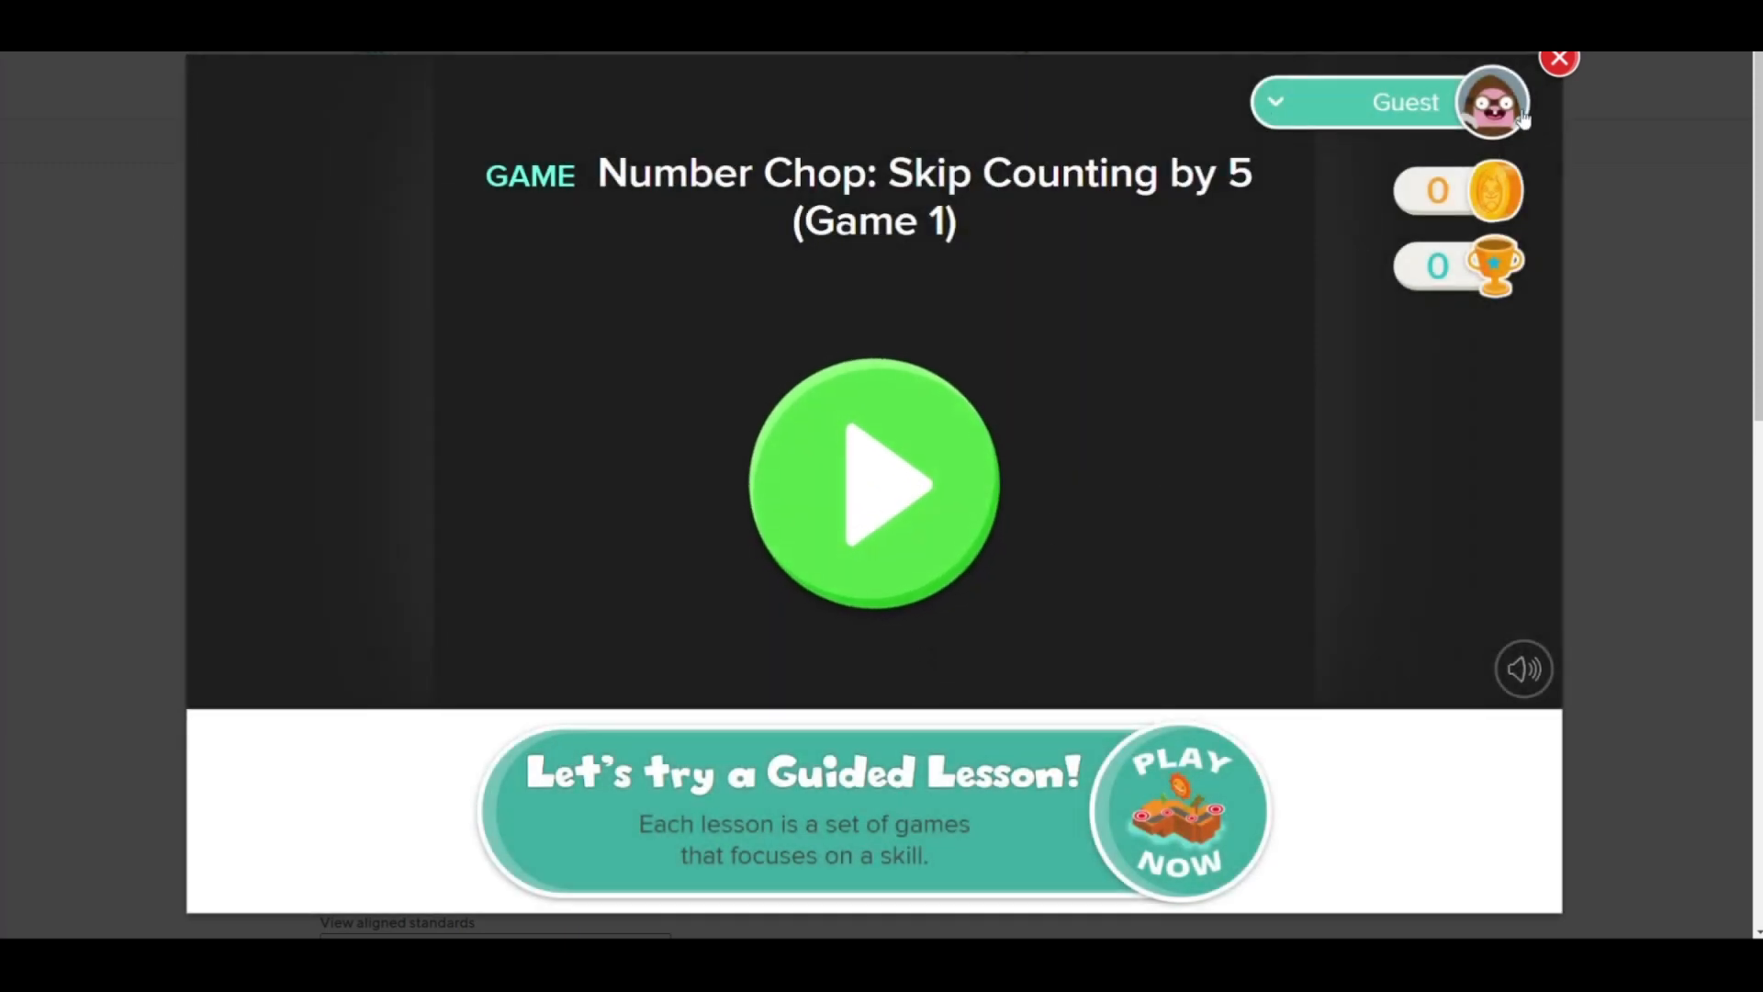
# Close the game, return to 1st Grade math games, and open Identifying Shapes By Attributes
pyautogui.click(1557, 57)
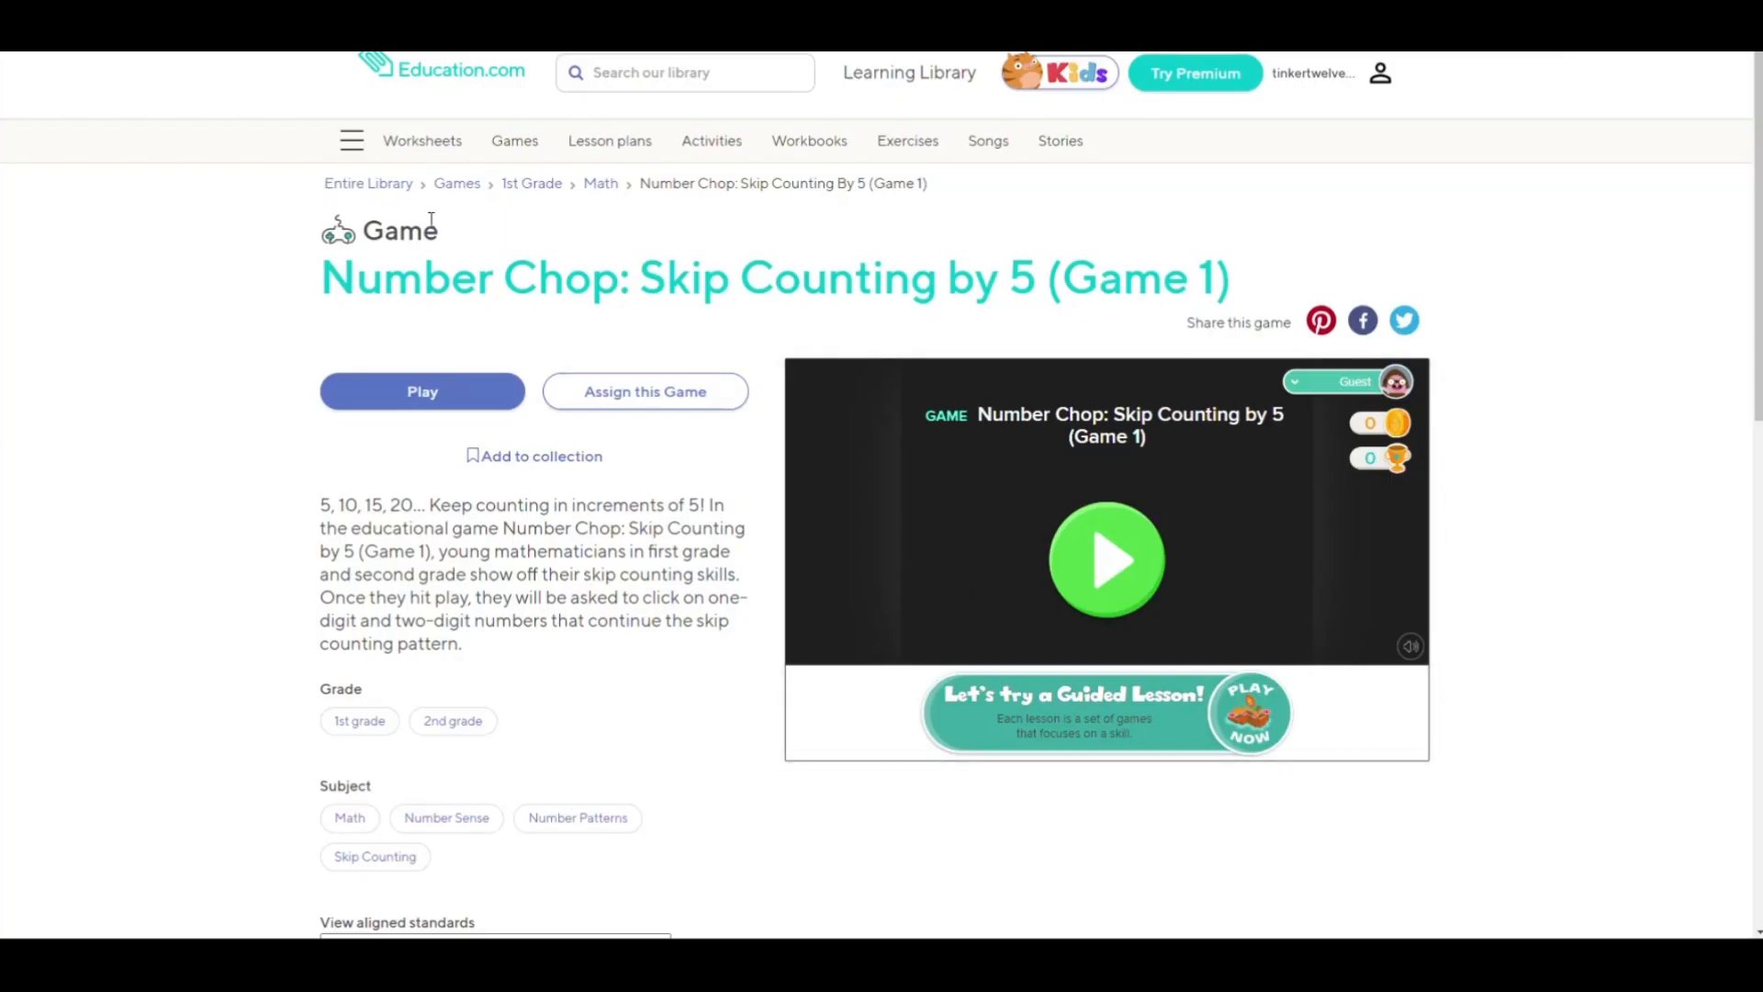
pyautogui.moveTo(654, 182)
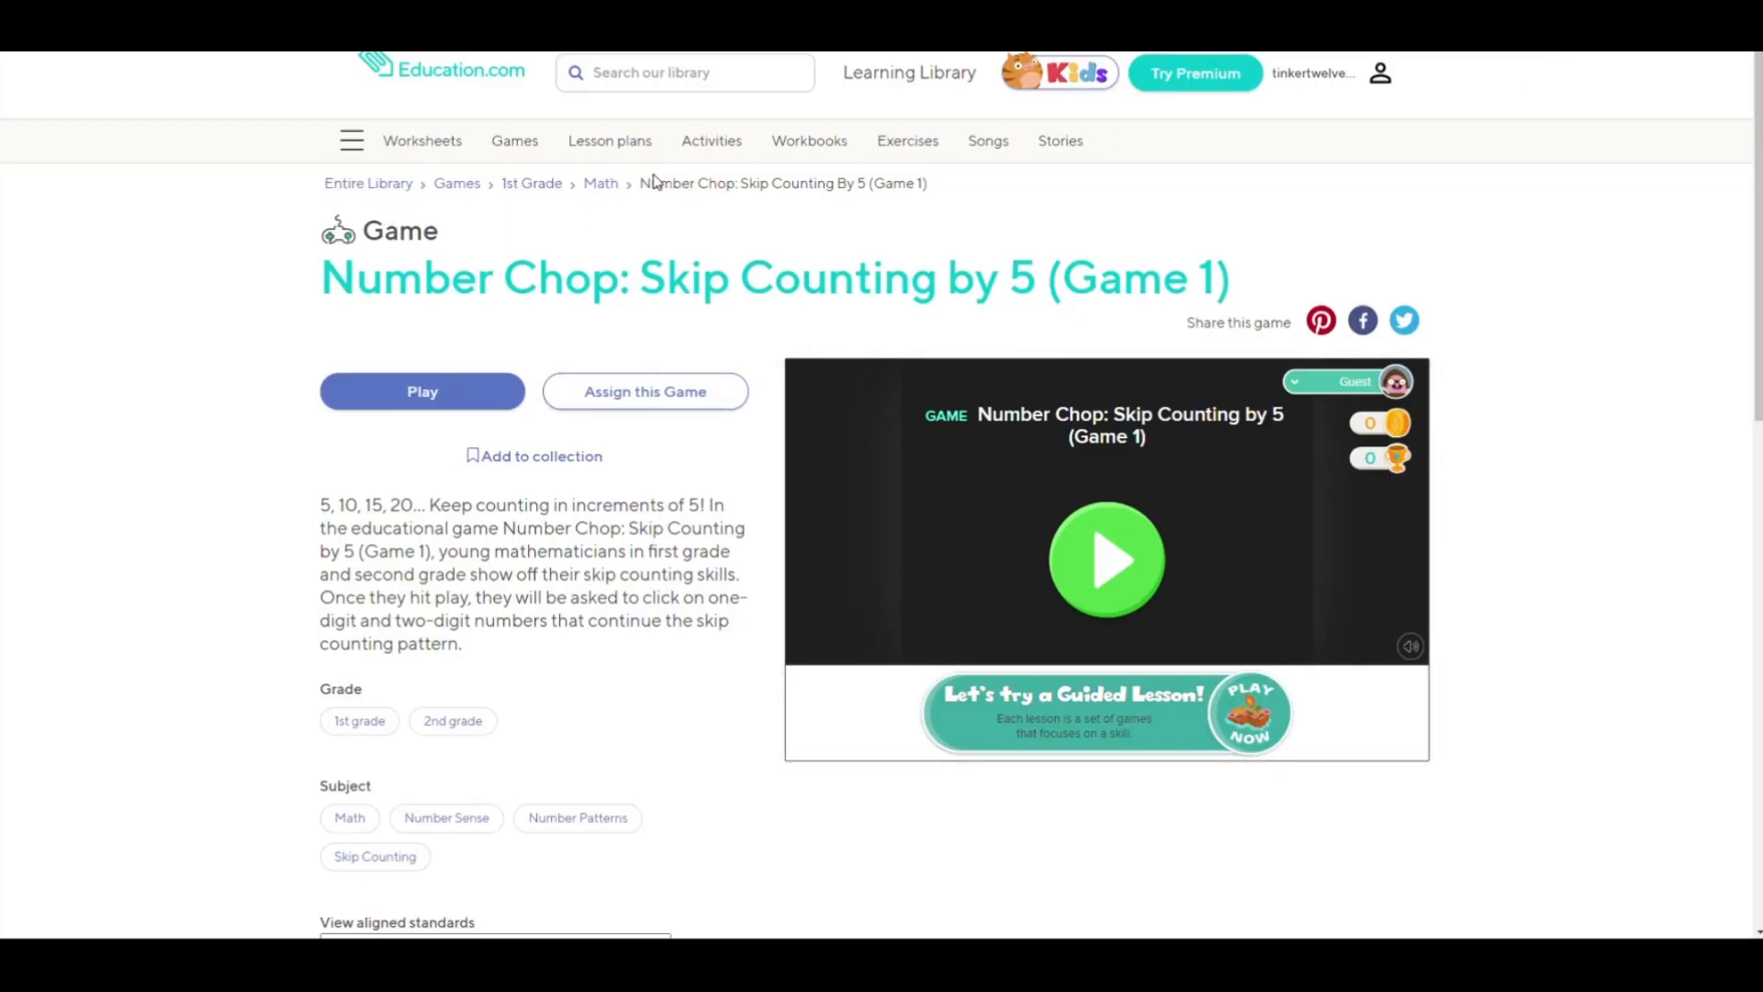
pyautogui.moveTo(539, 174)
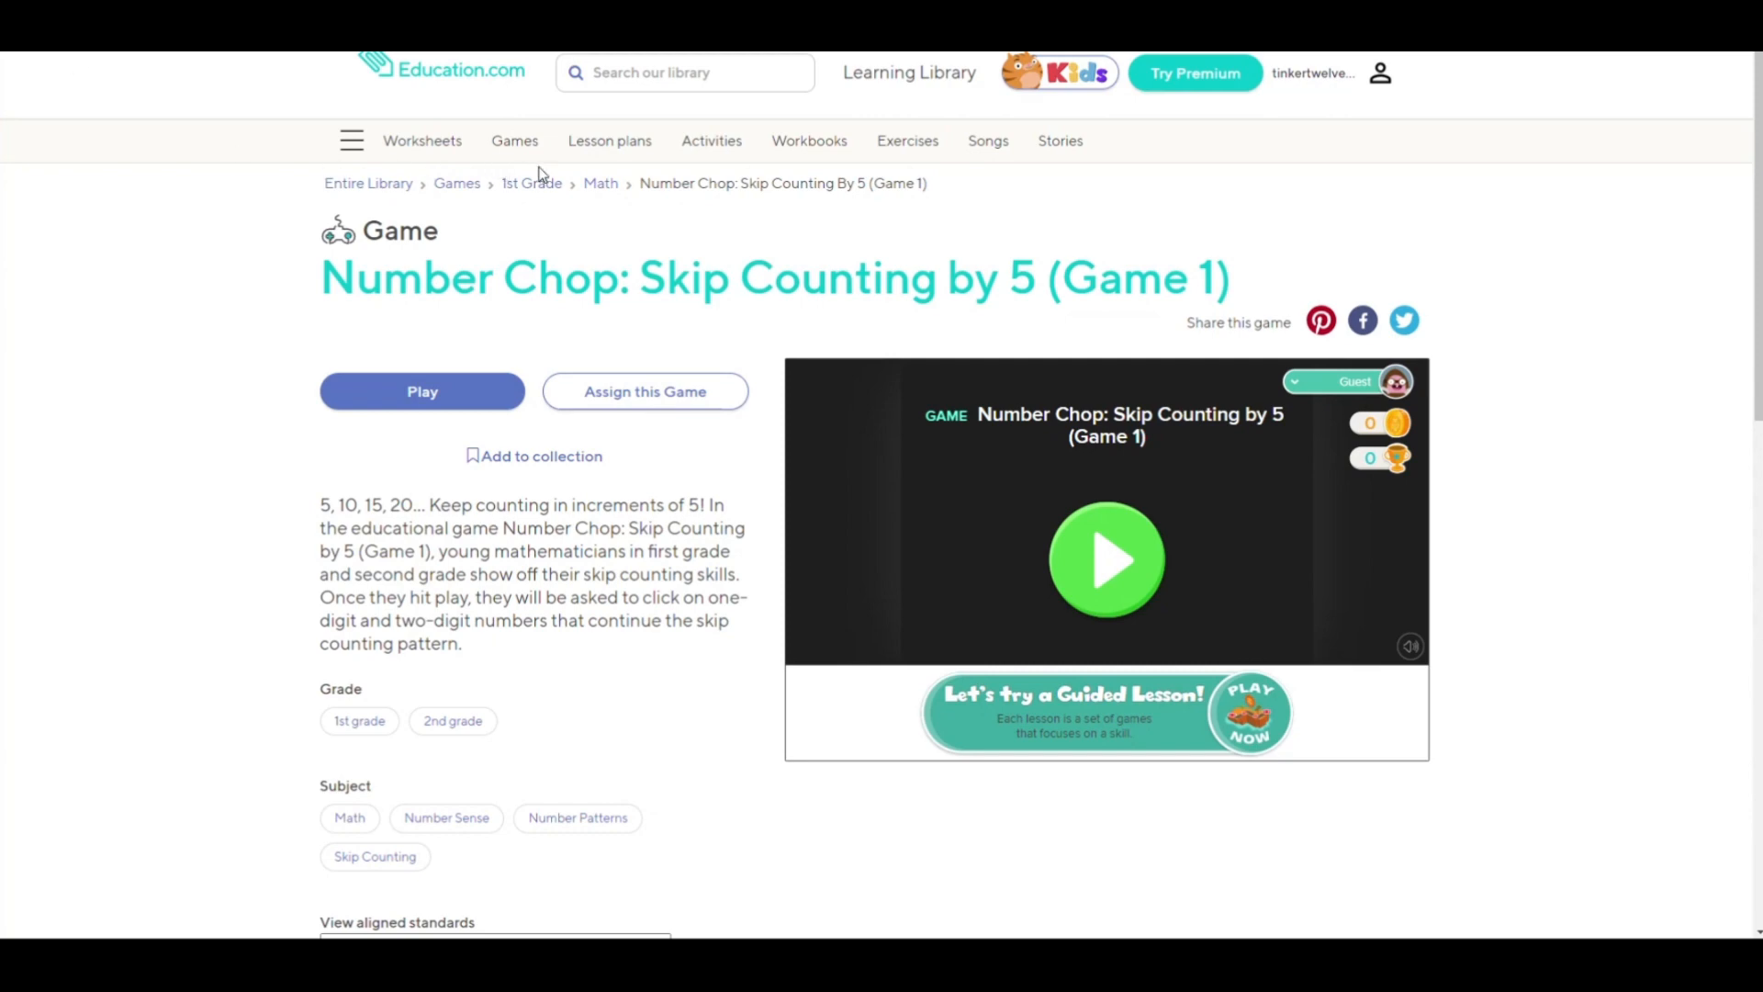
pyautogui.click(531, 184)
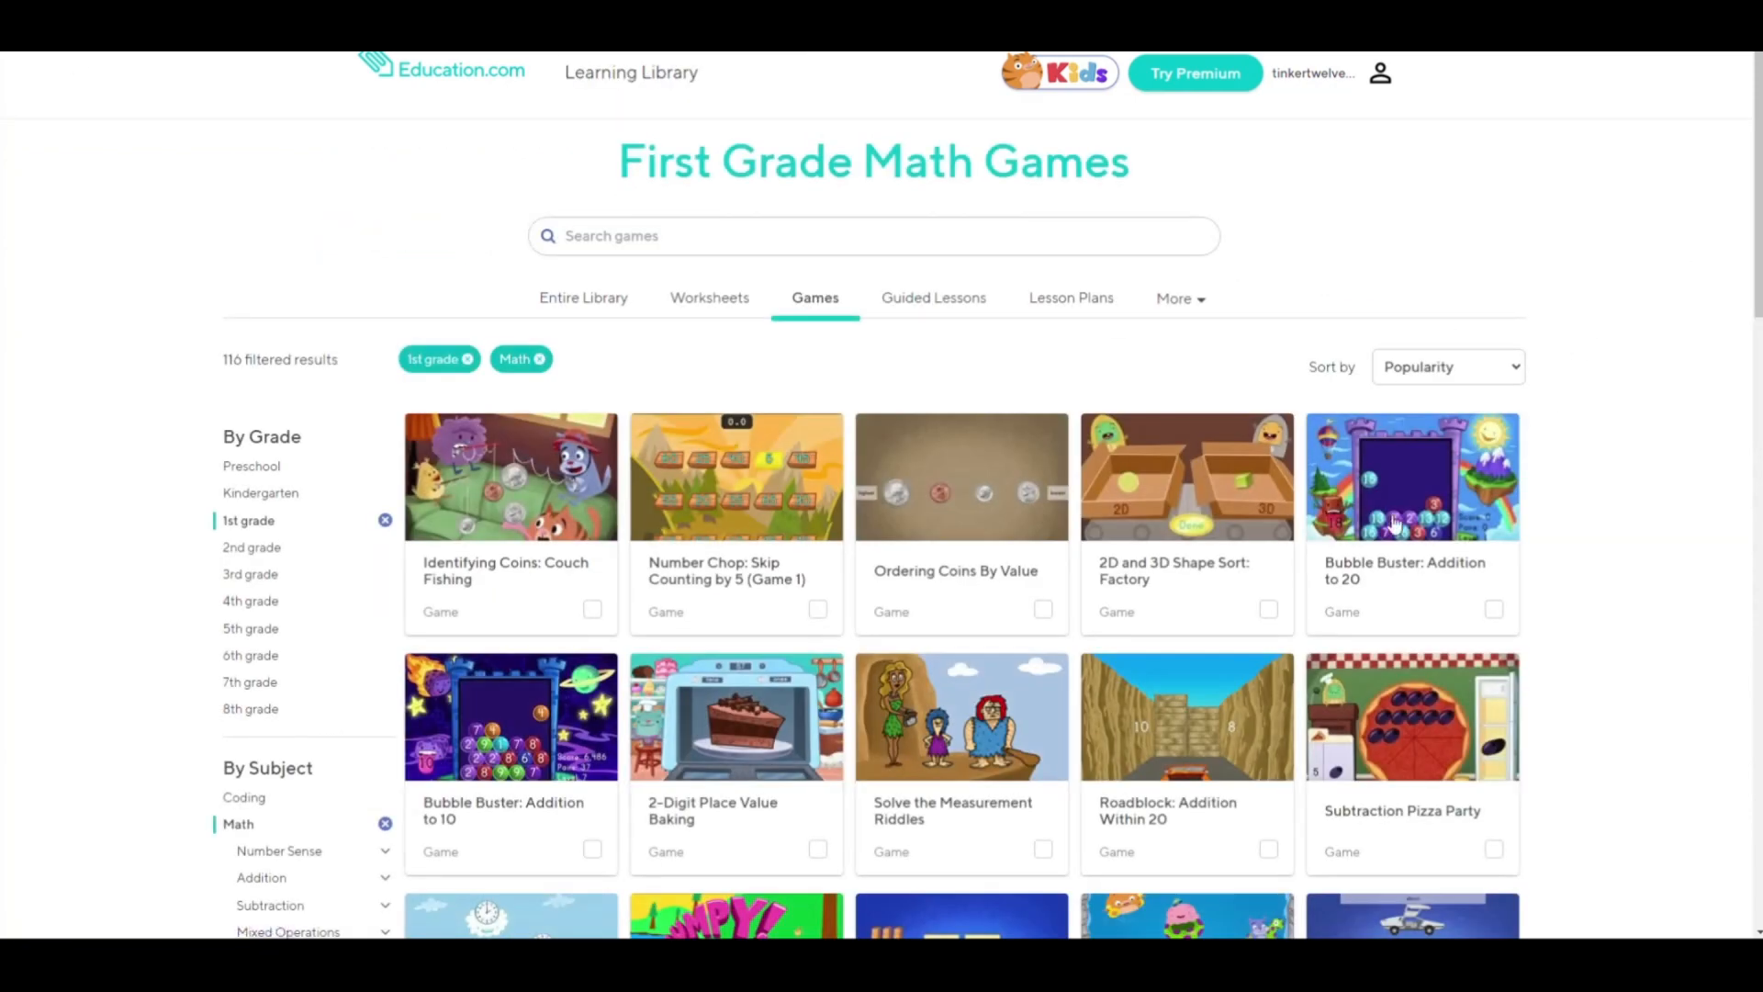
pyautogui.scroll(-3)
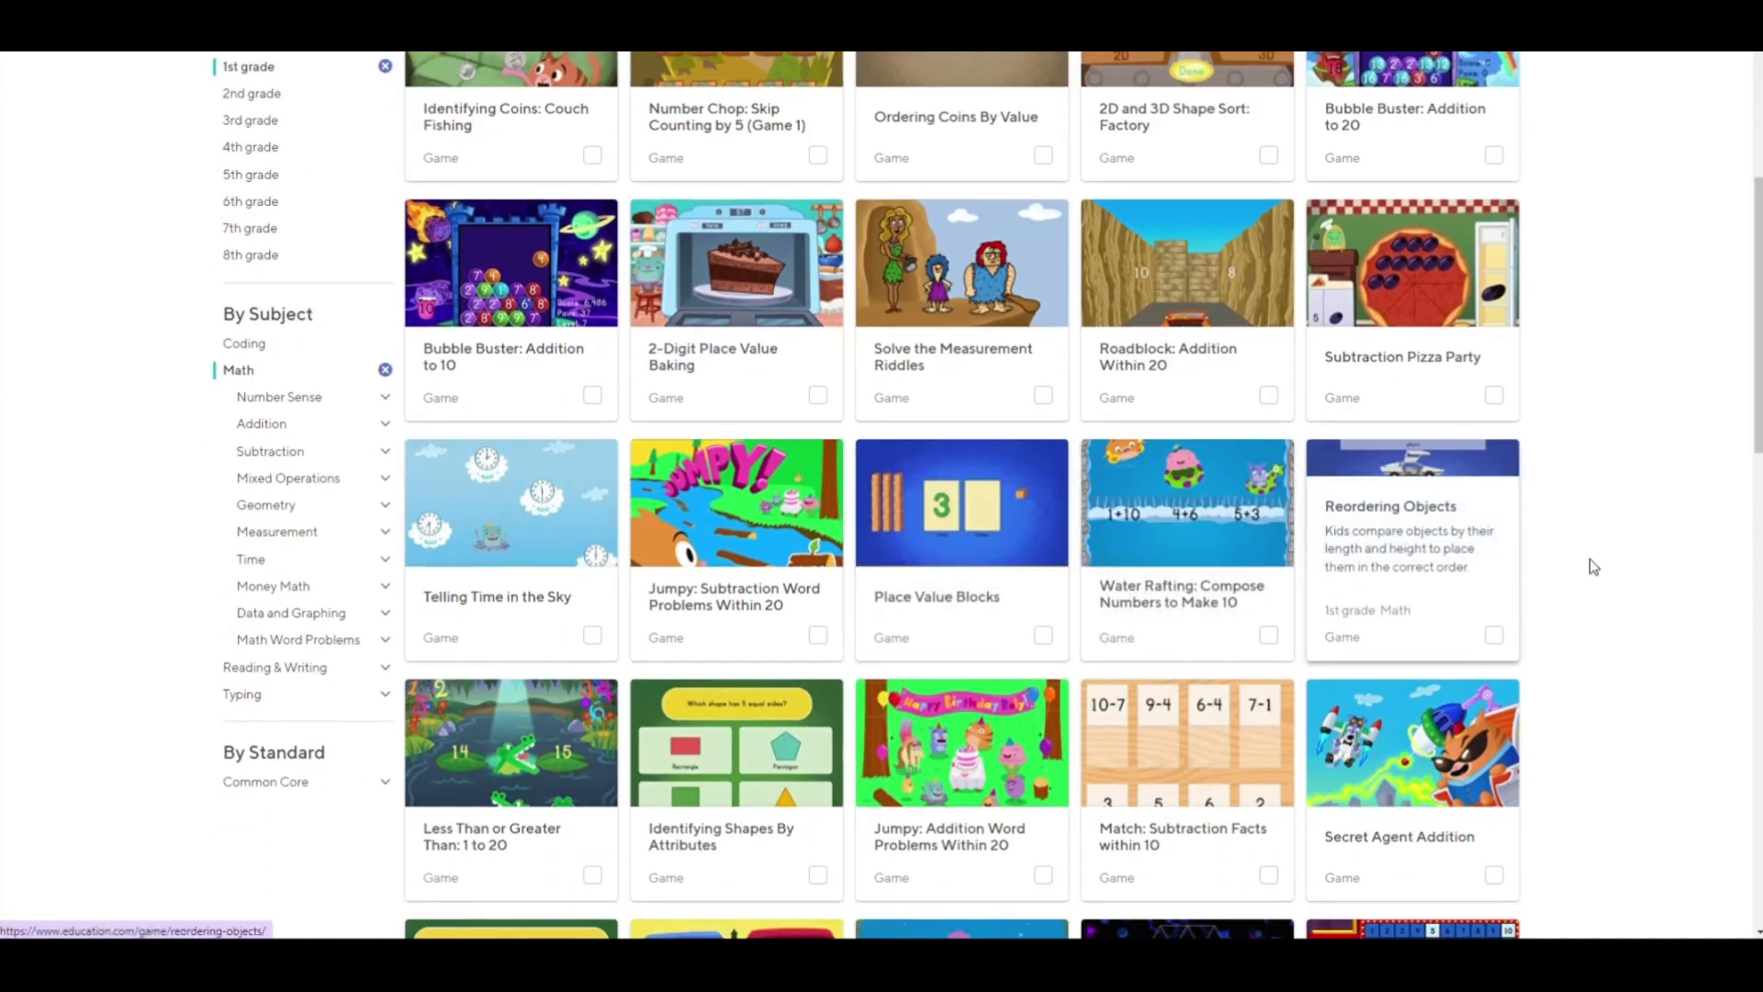
pyautogui.scroll(-3)
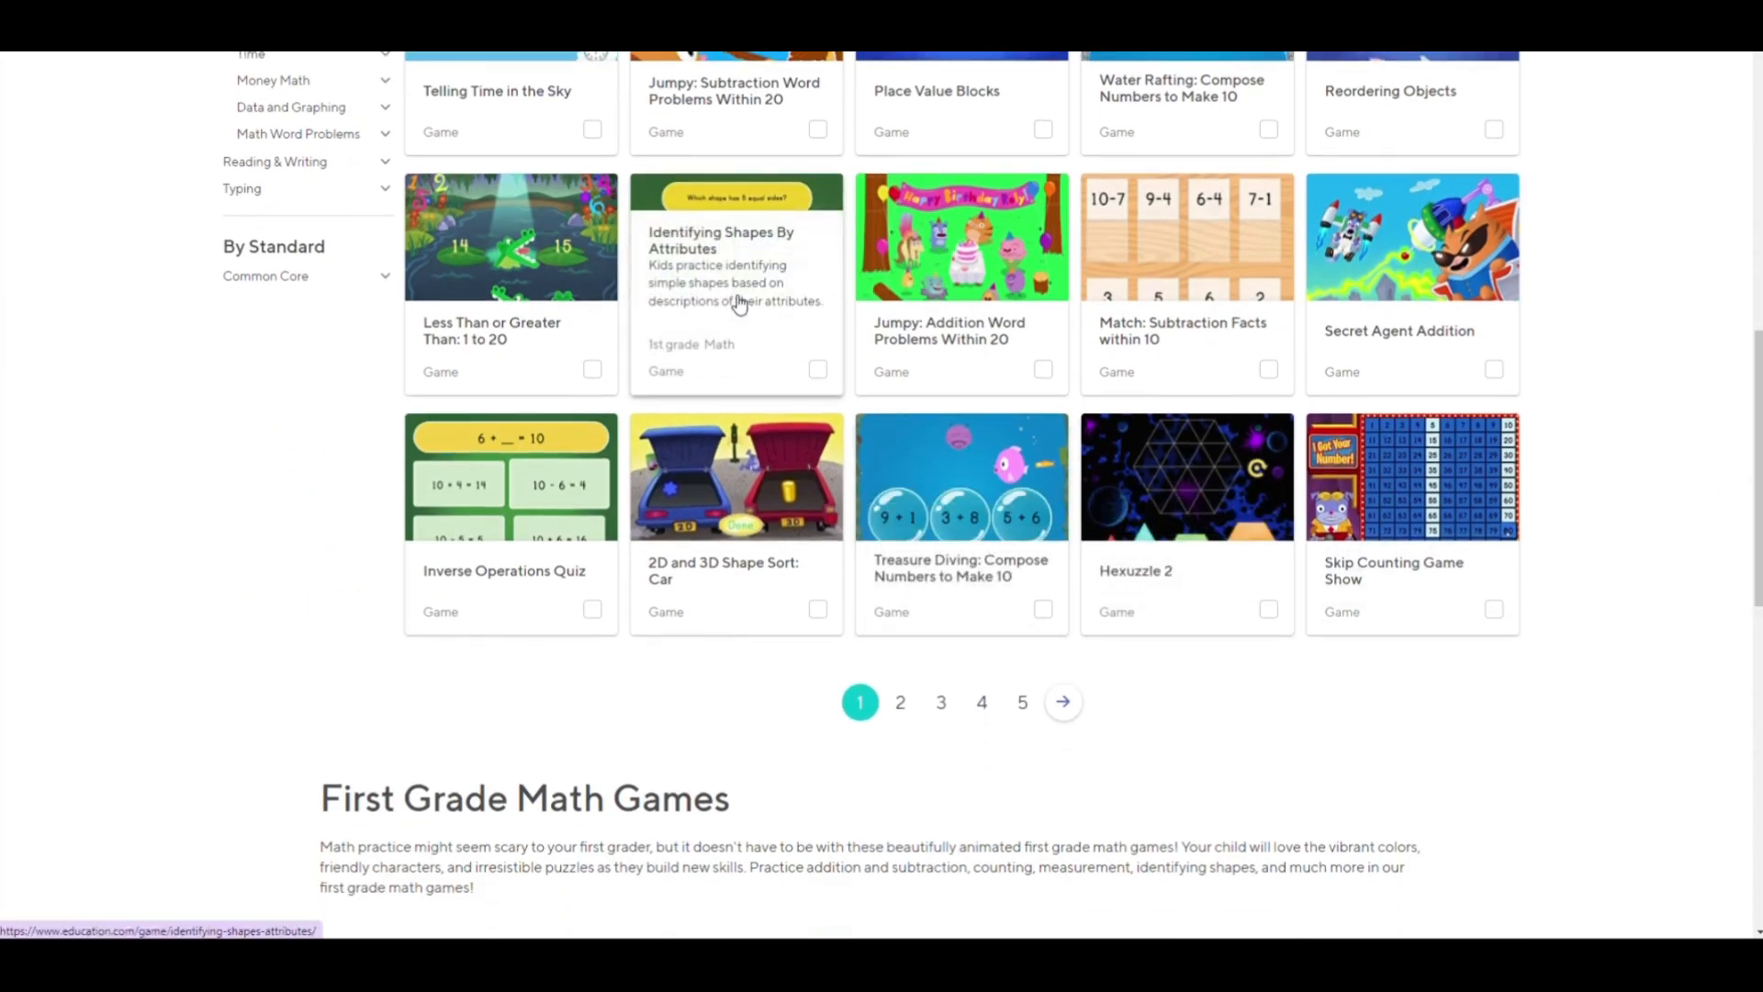
pyautogui.click(738, 237)
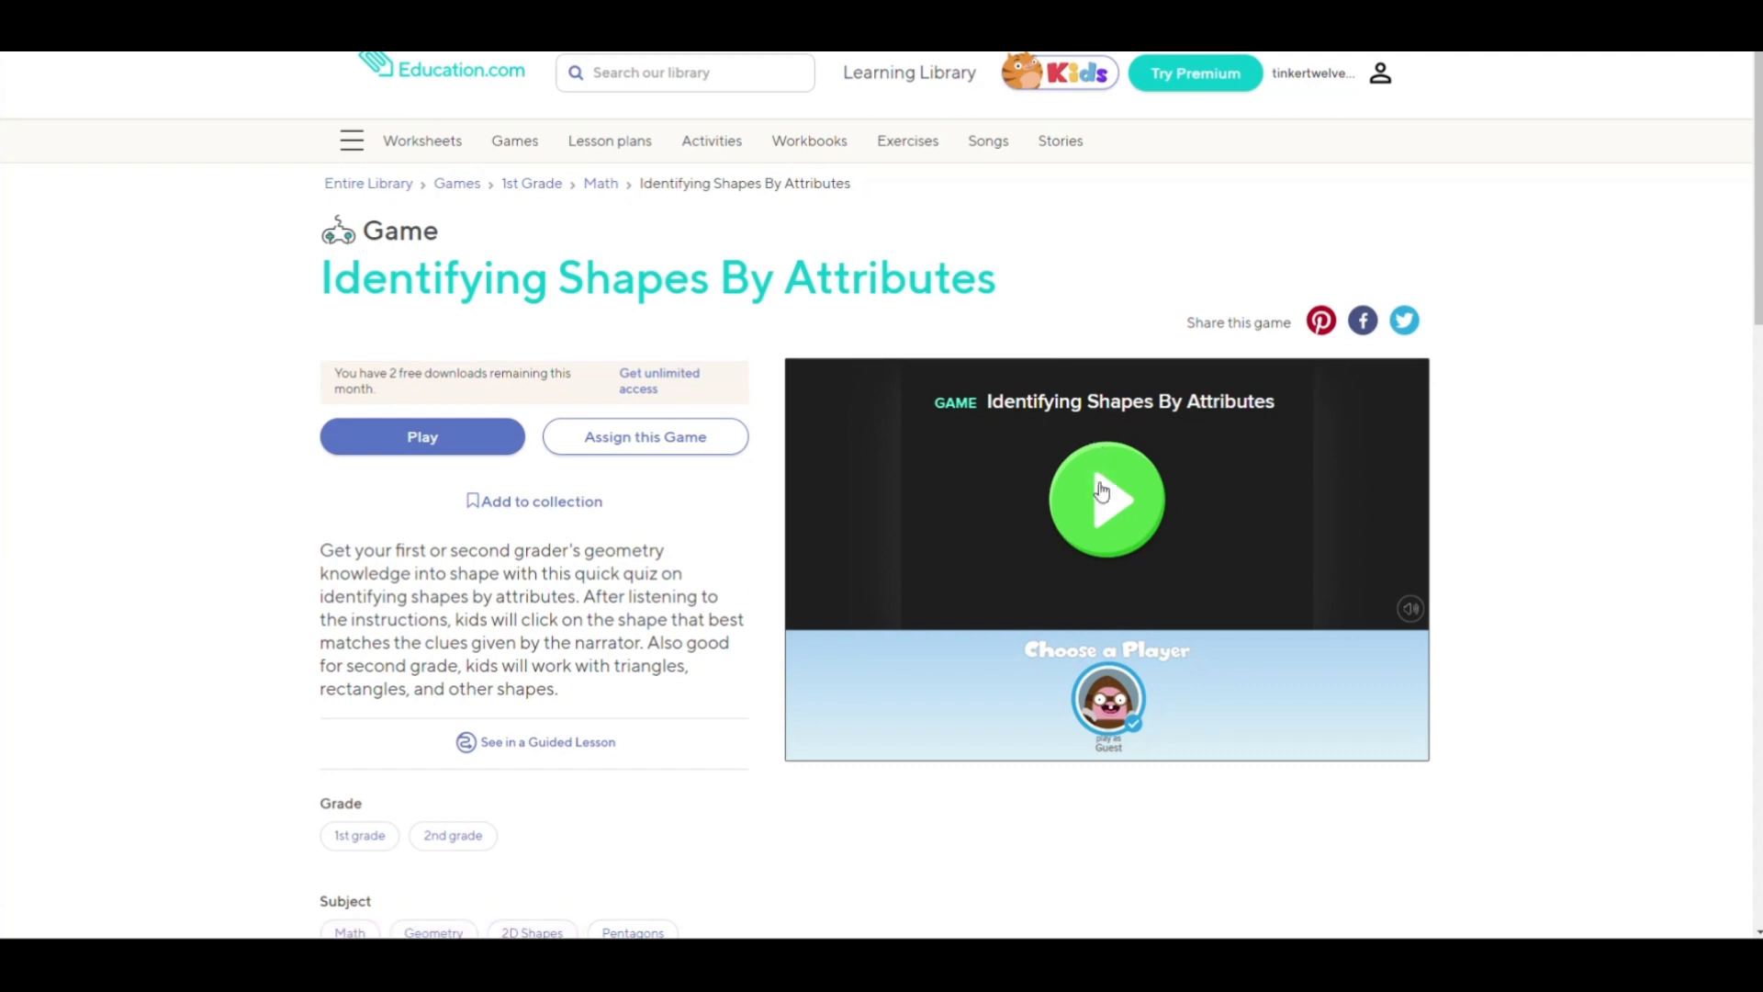
# Answer Pentagon, Triangle and Rectangle in the shapes quiz, then close the game
pyautogui.click(1106, 500)
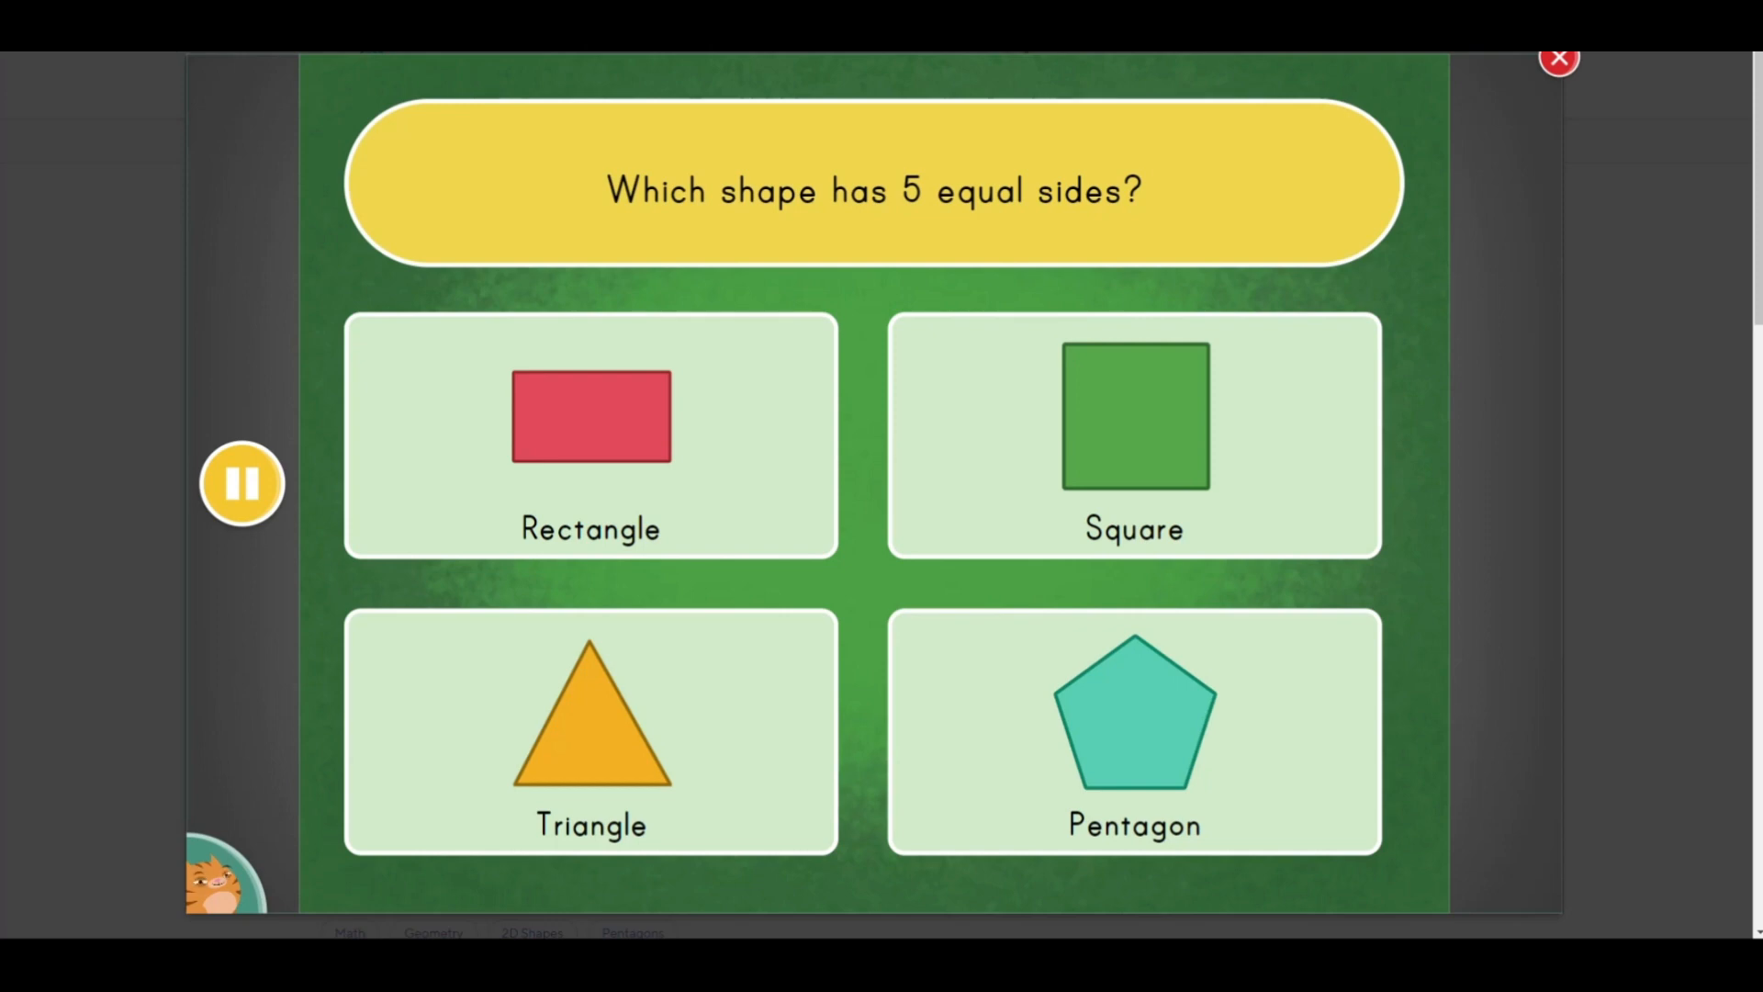
pyautogui.moveTo(1102, 242)
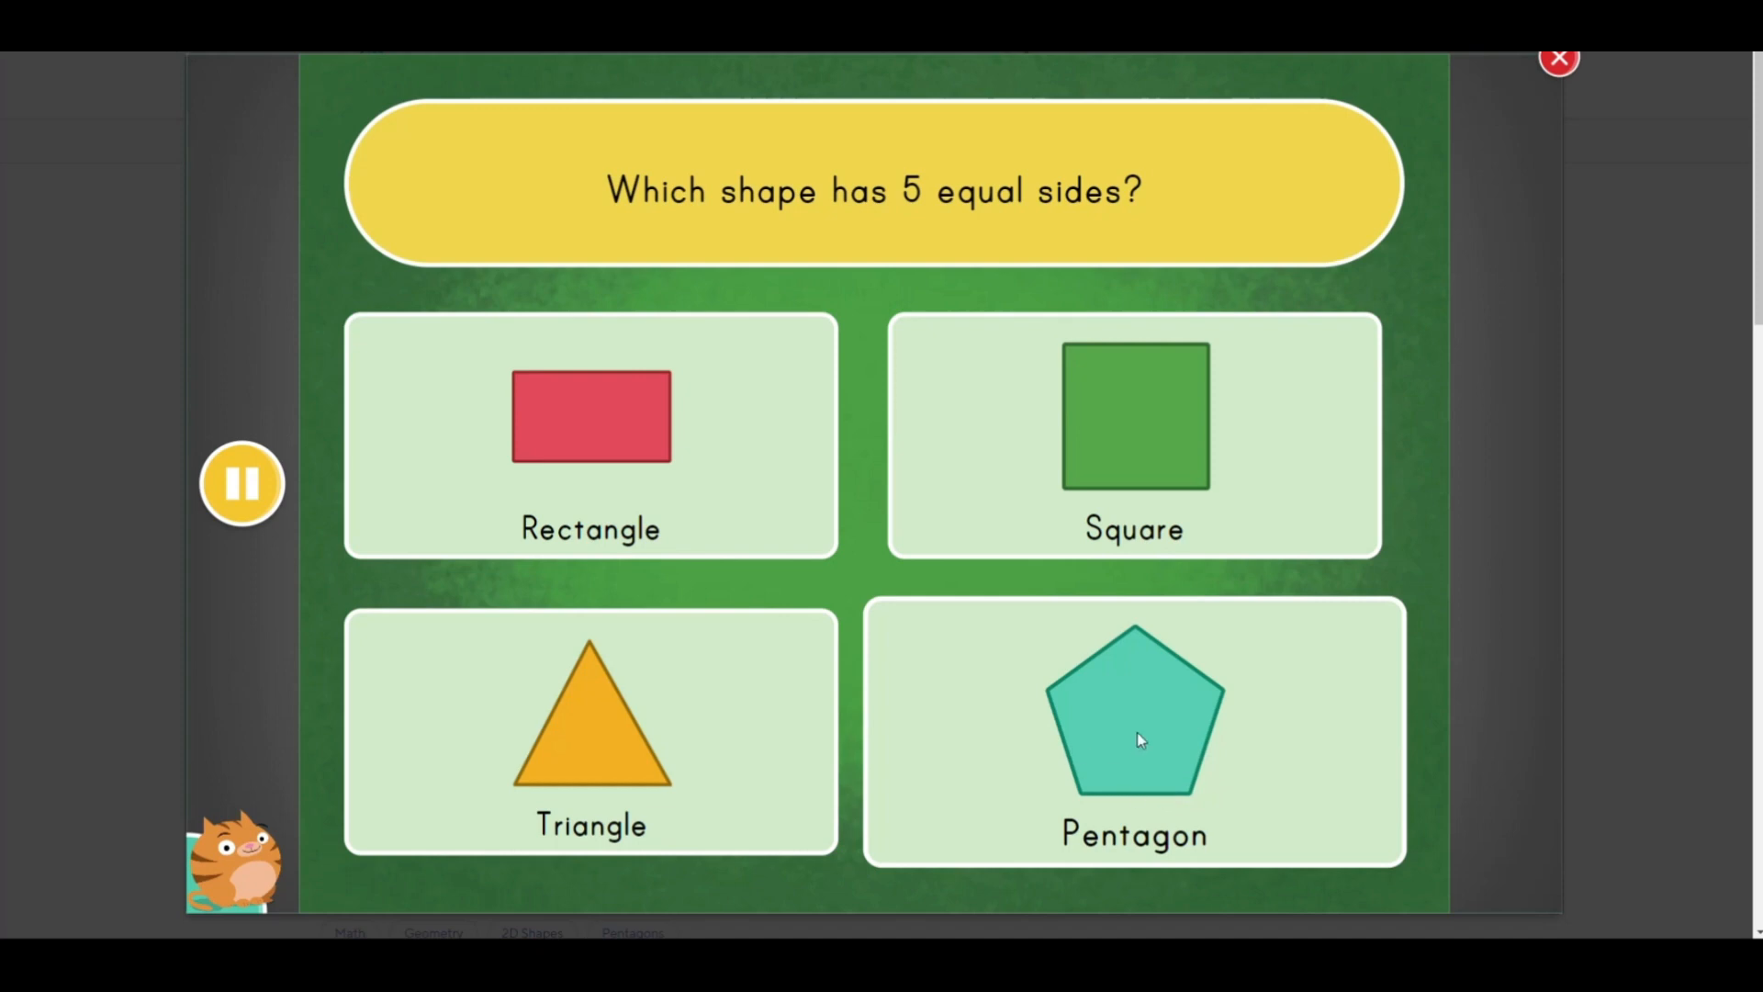
pyautogui.click(1140, 739)
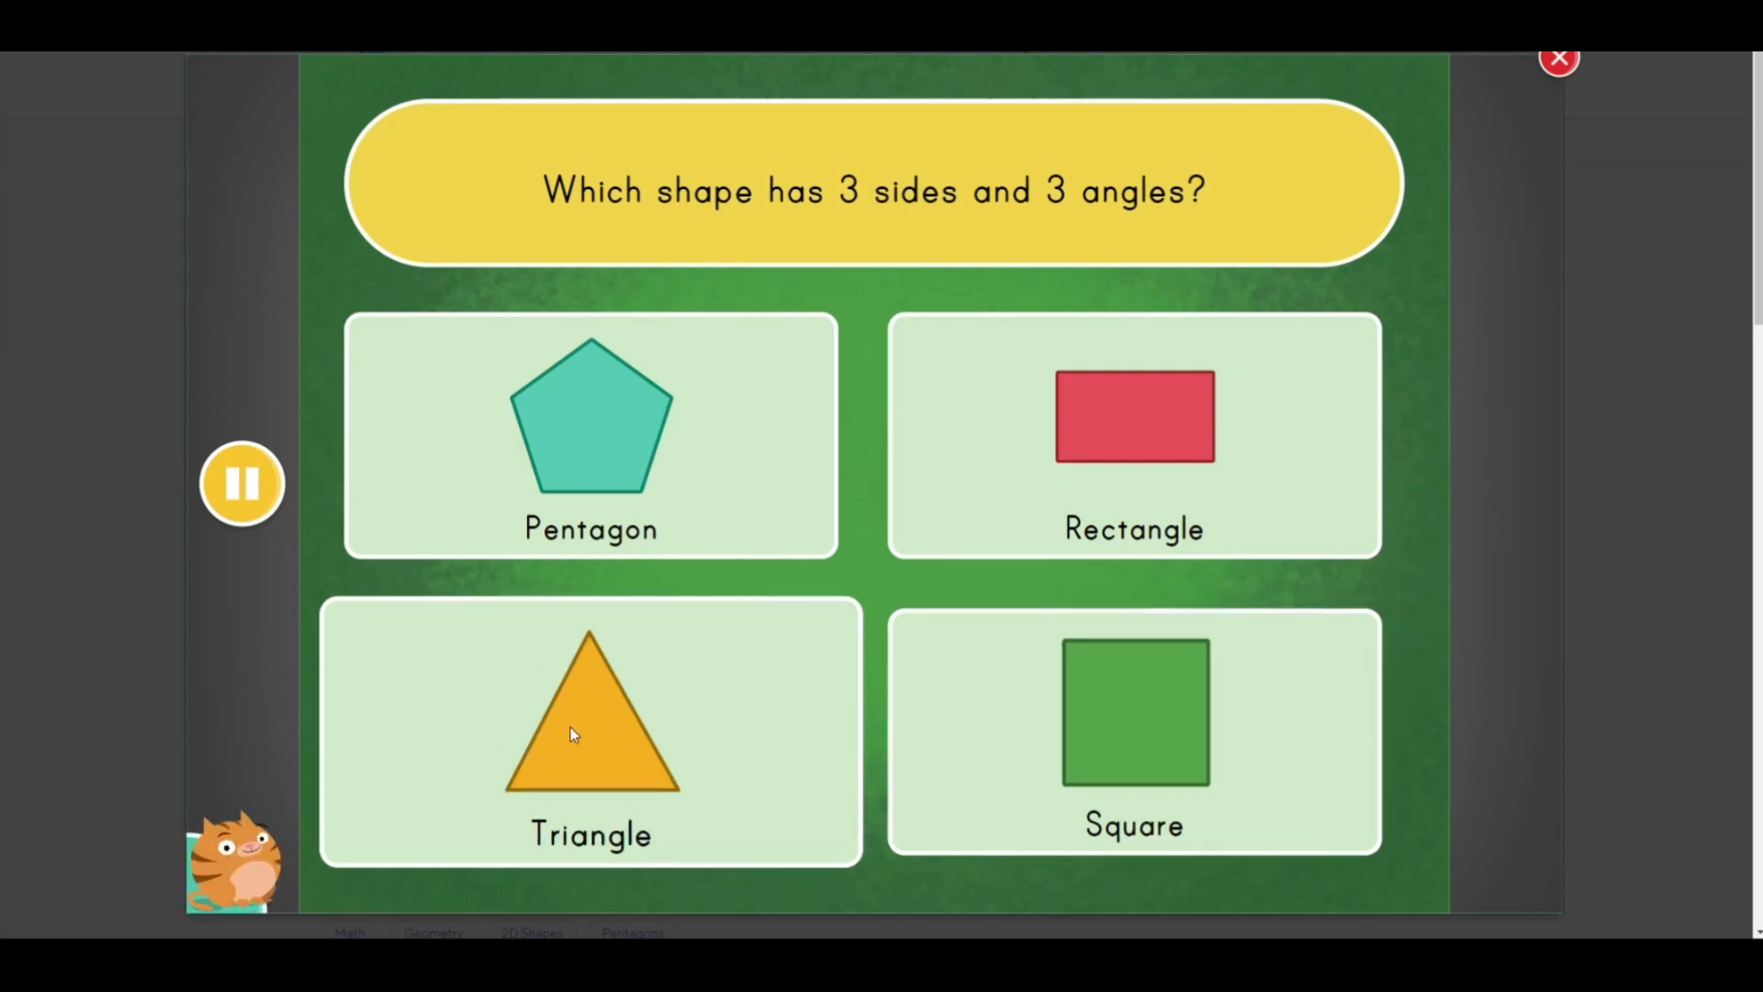
pyautogui.click(575, 734)
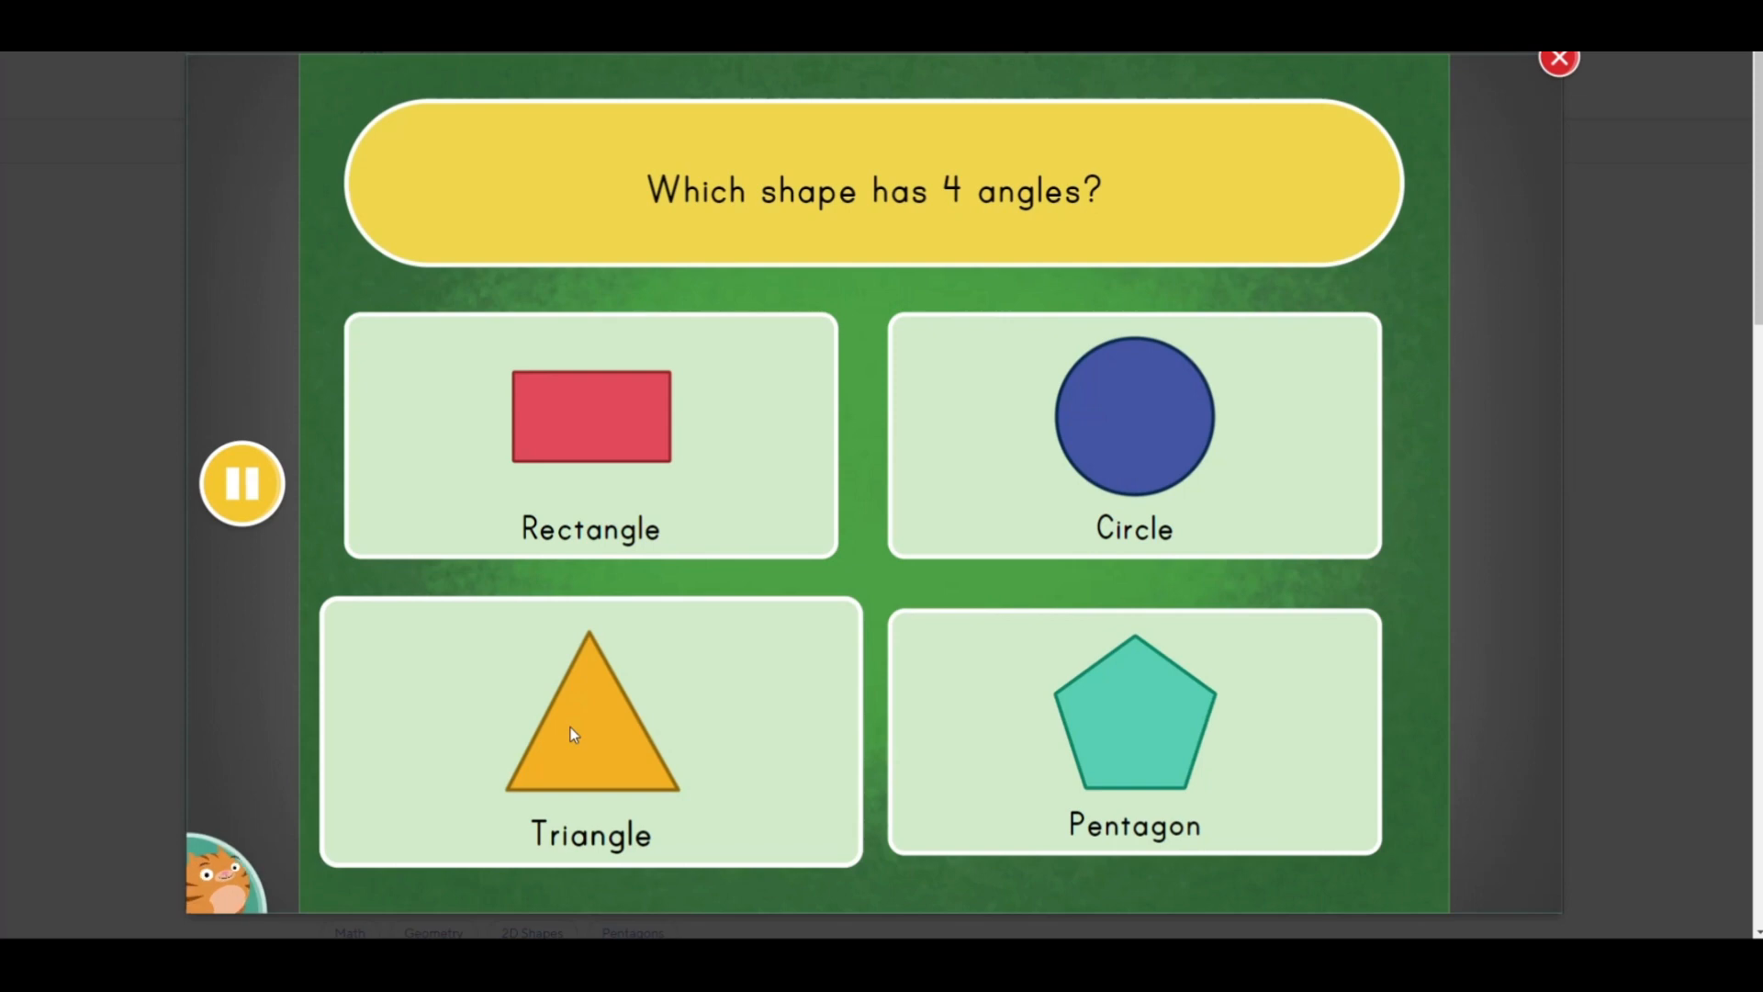
pyautogui.click(590, 418)
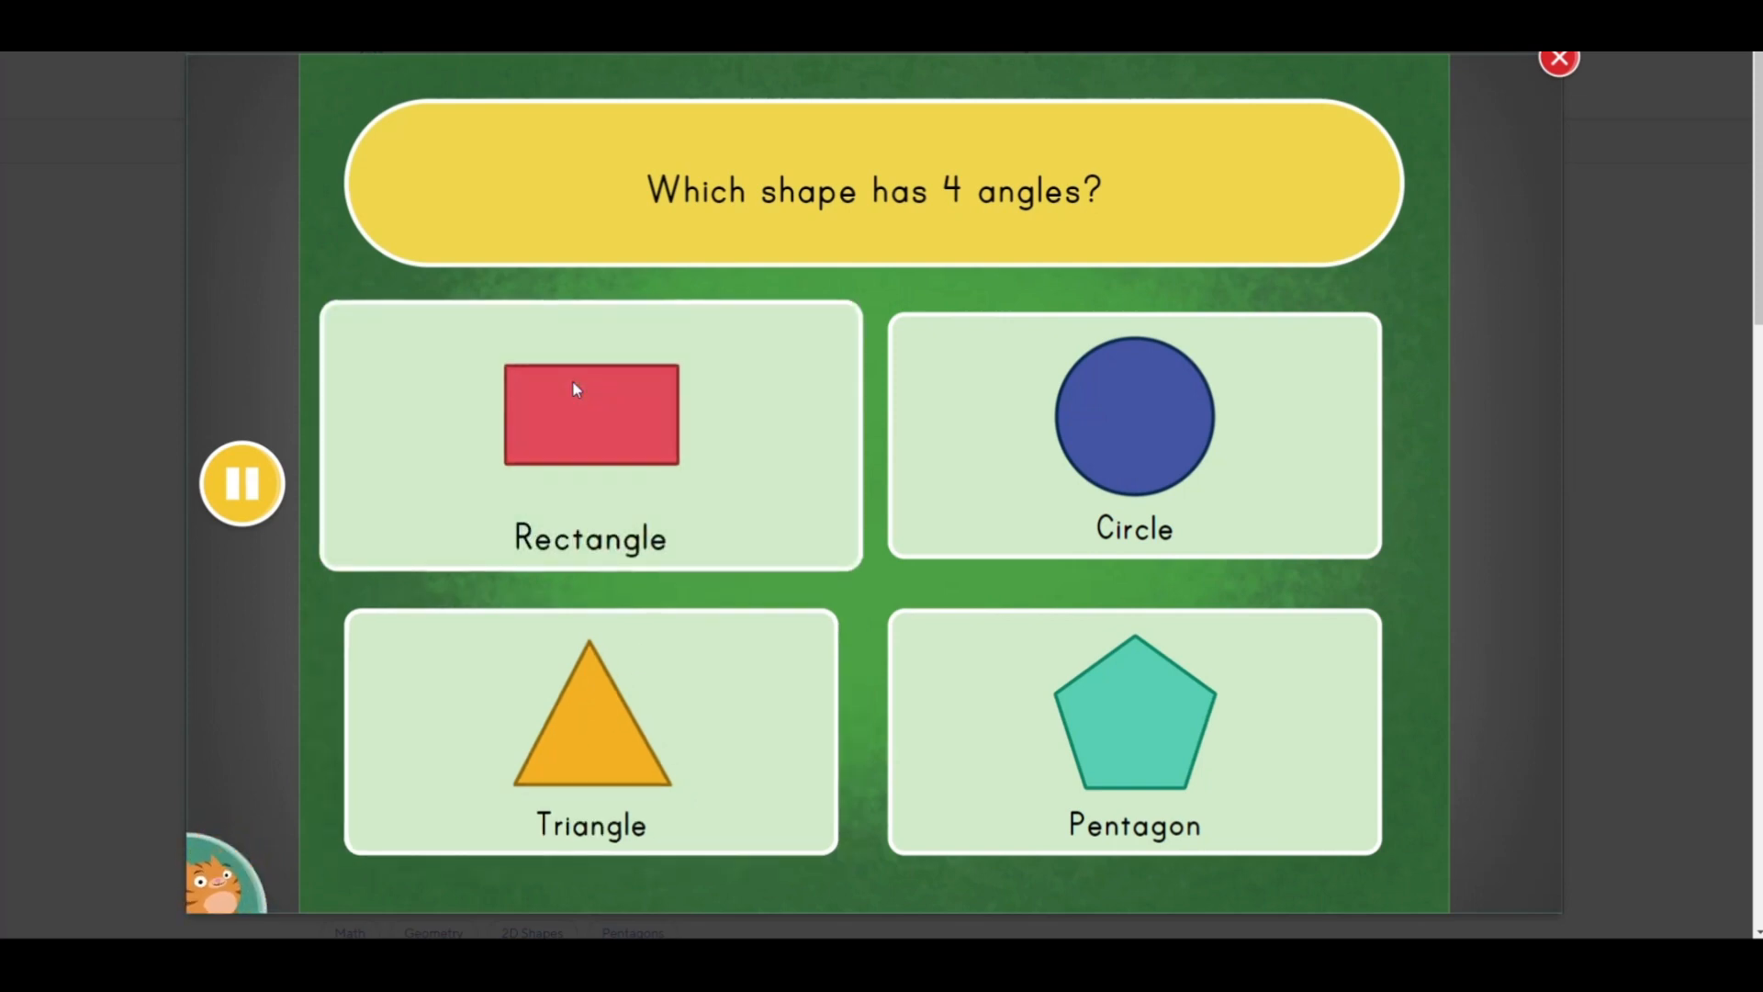
pyautogui.click(589, 413)
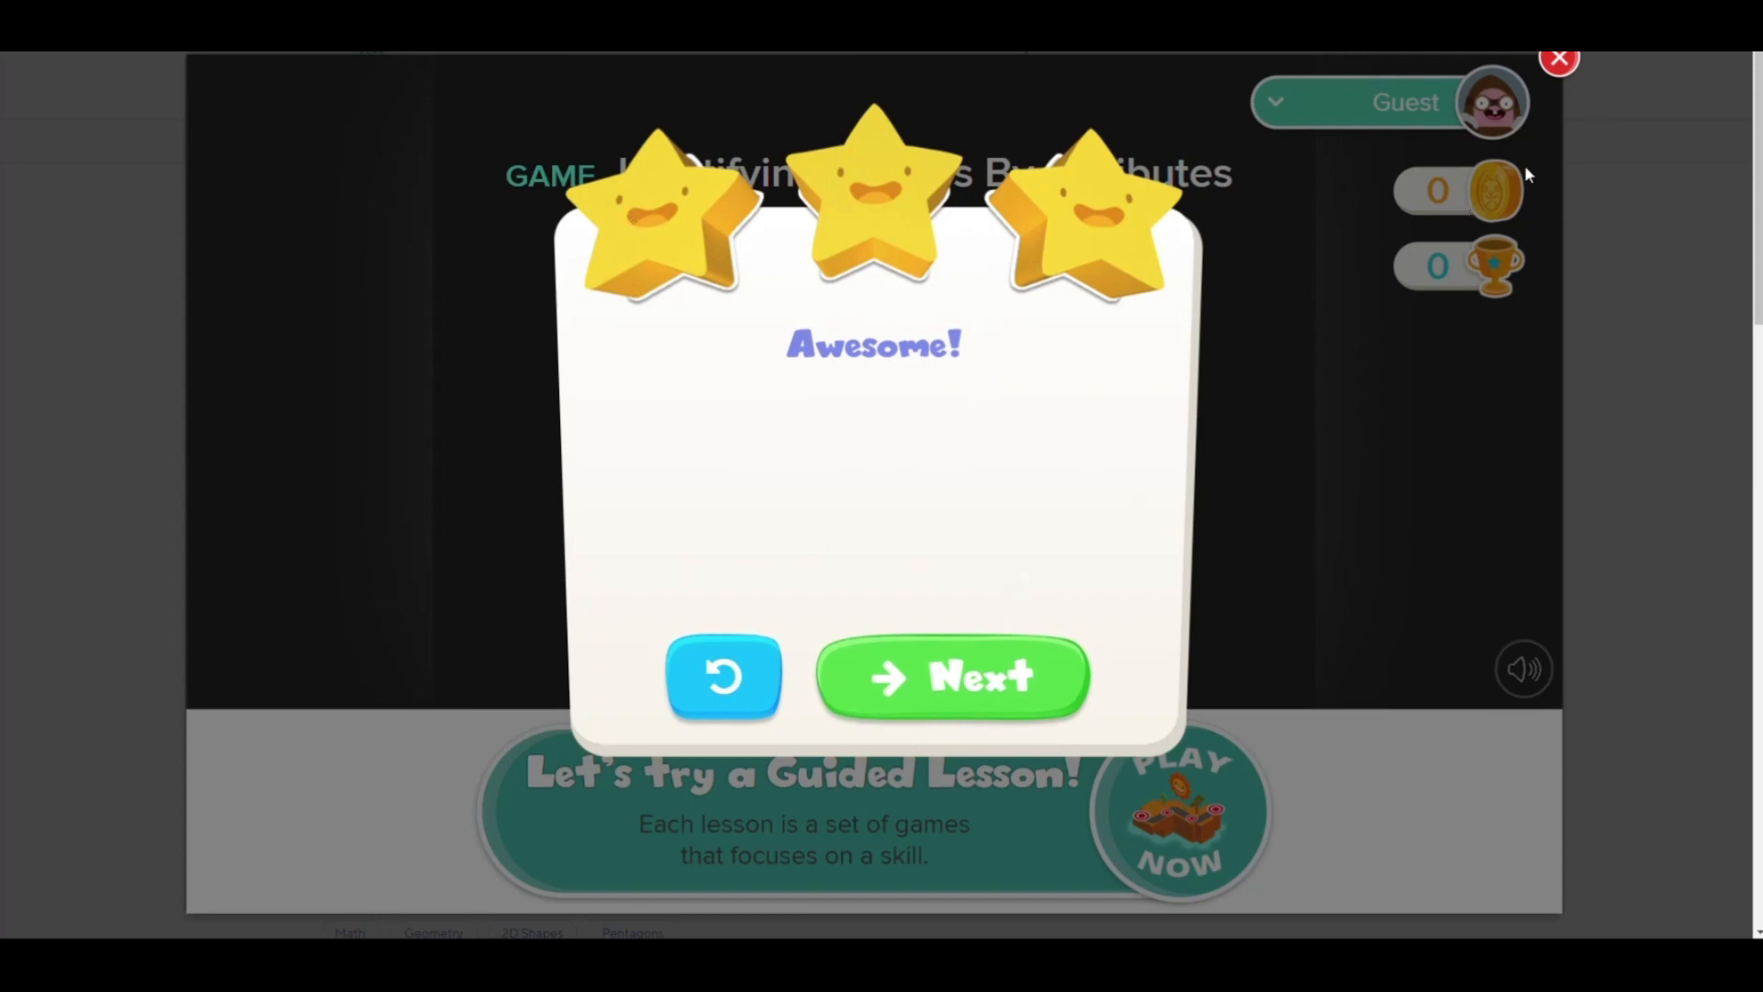
pyautogui.click(1560, 57)
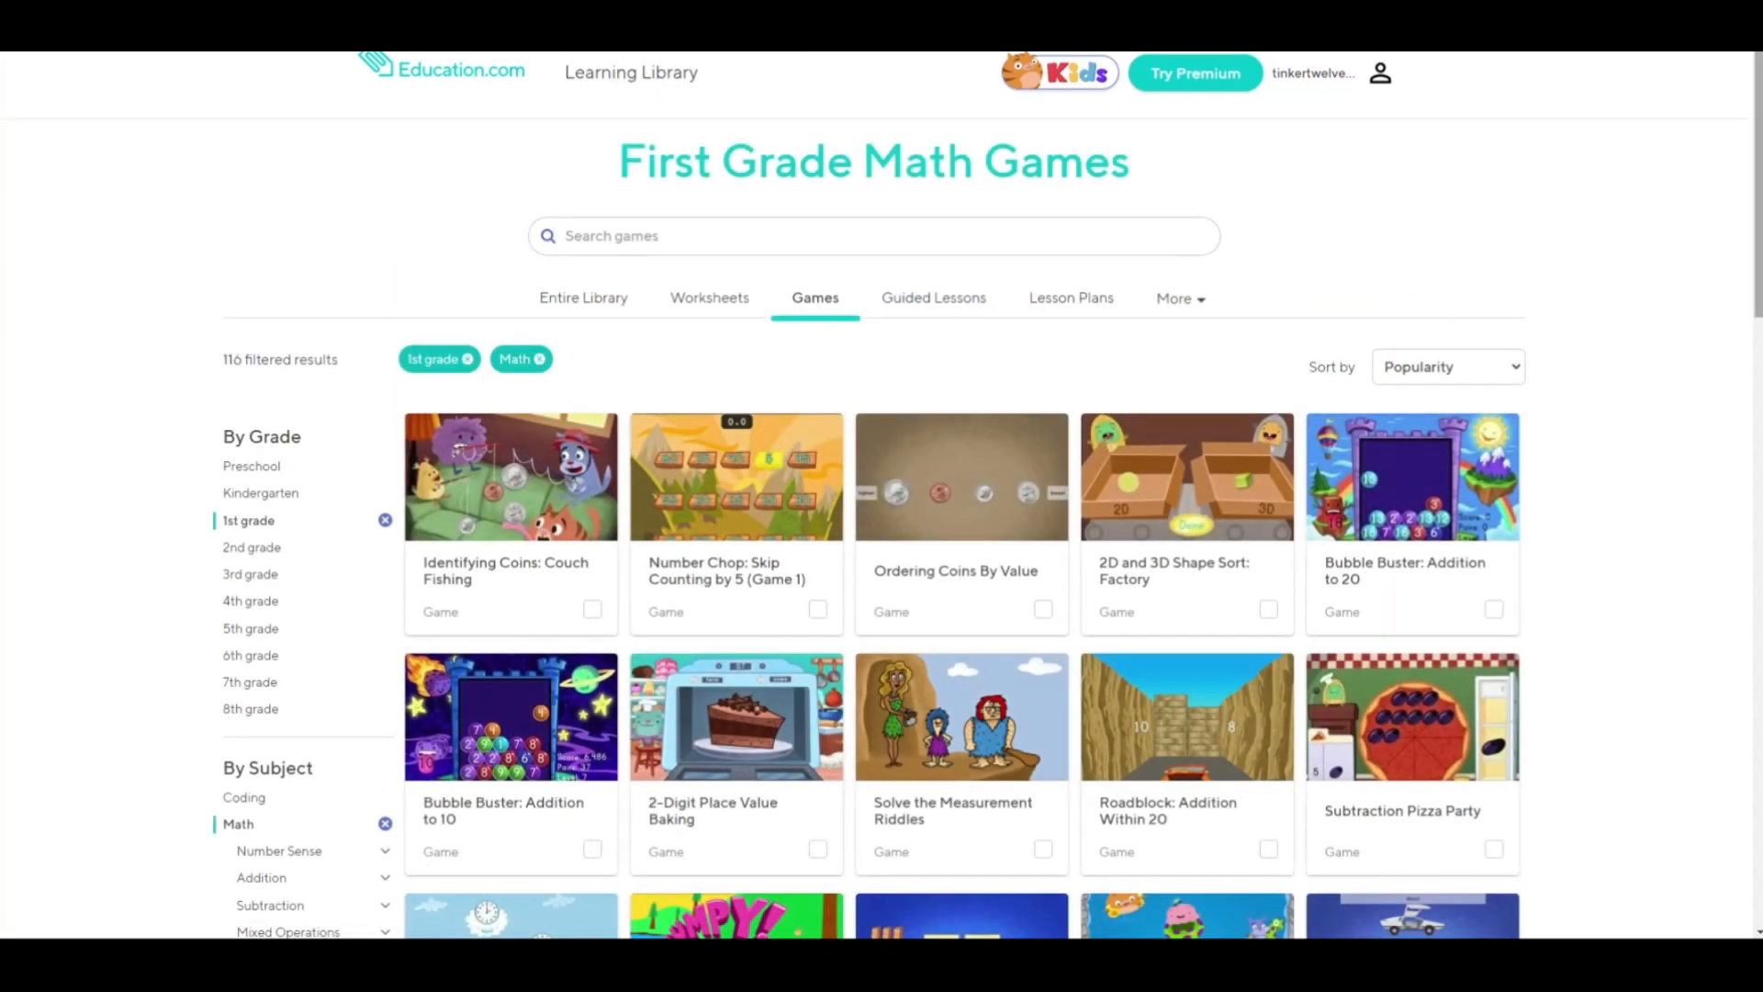
# Open Less Than or Greater Than: 1 to 20 from the list and start it
pyautogui.scroll(-3)
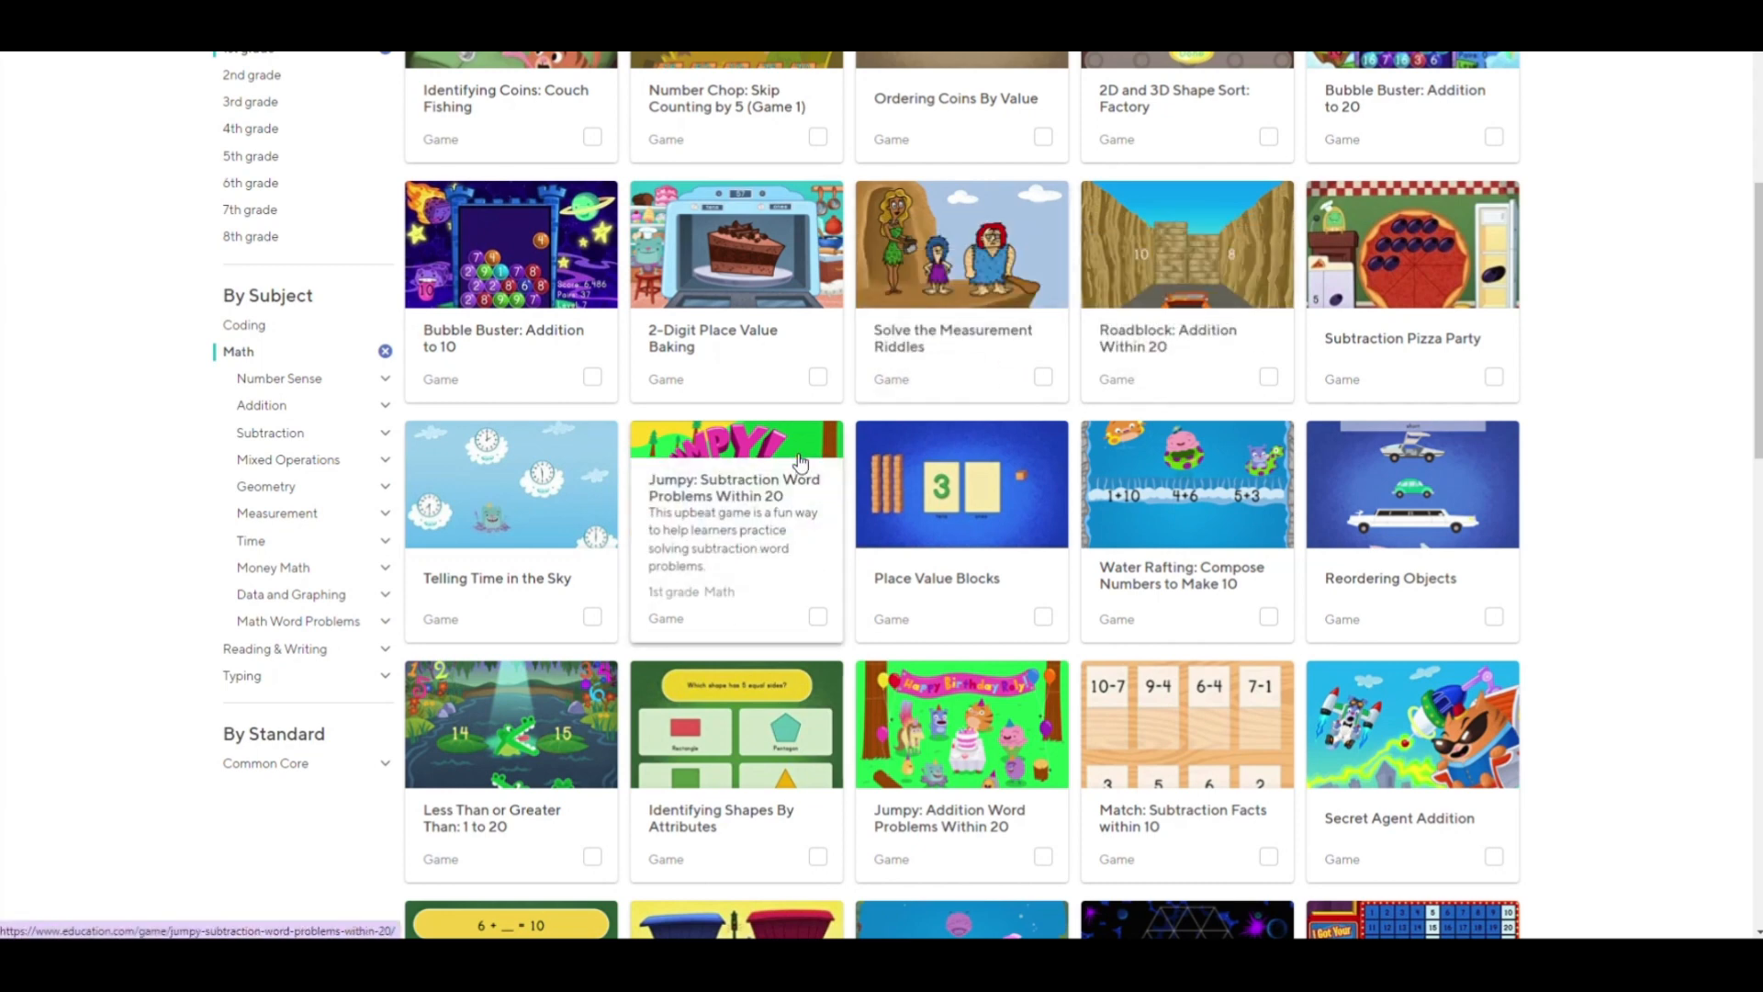
pyautogui.moveTo(546, 489)
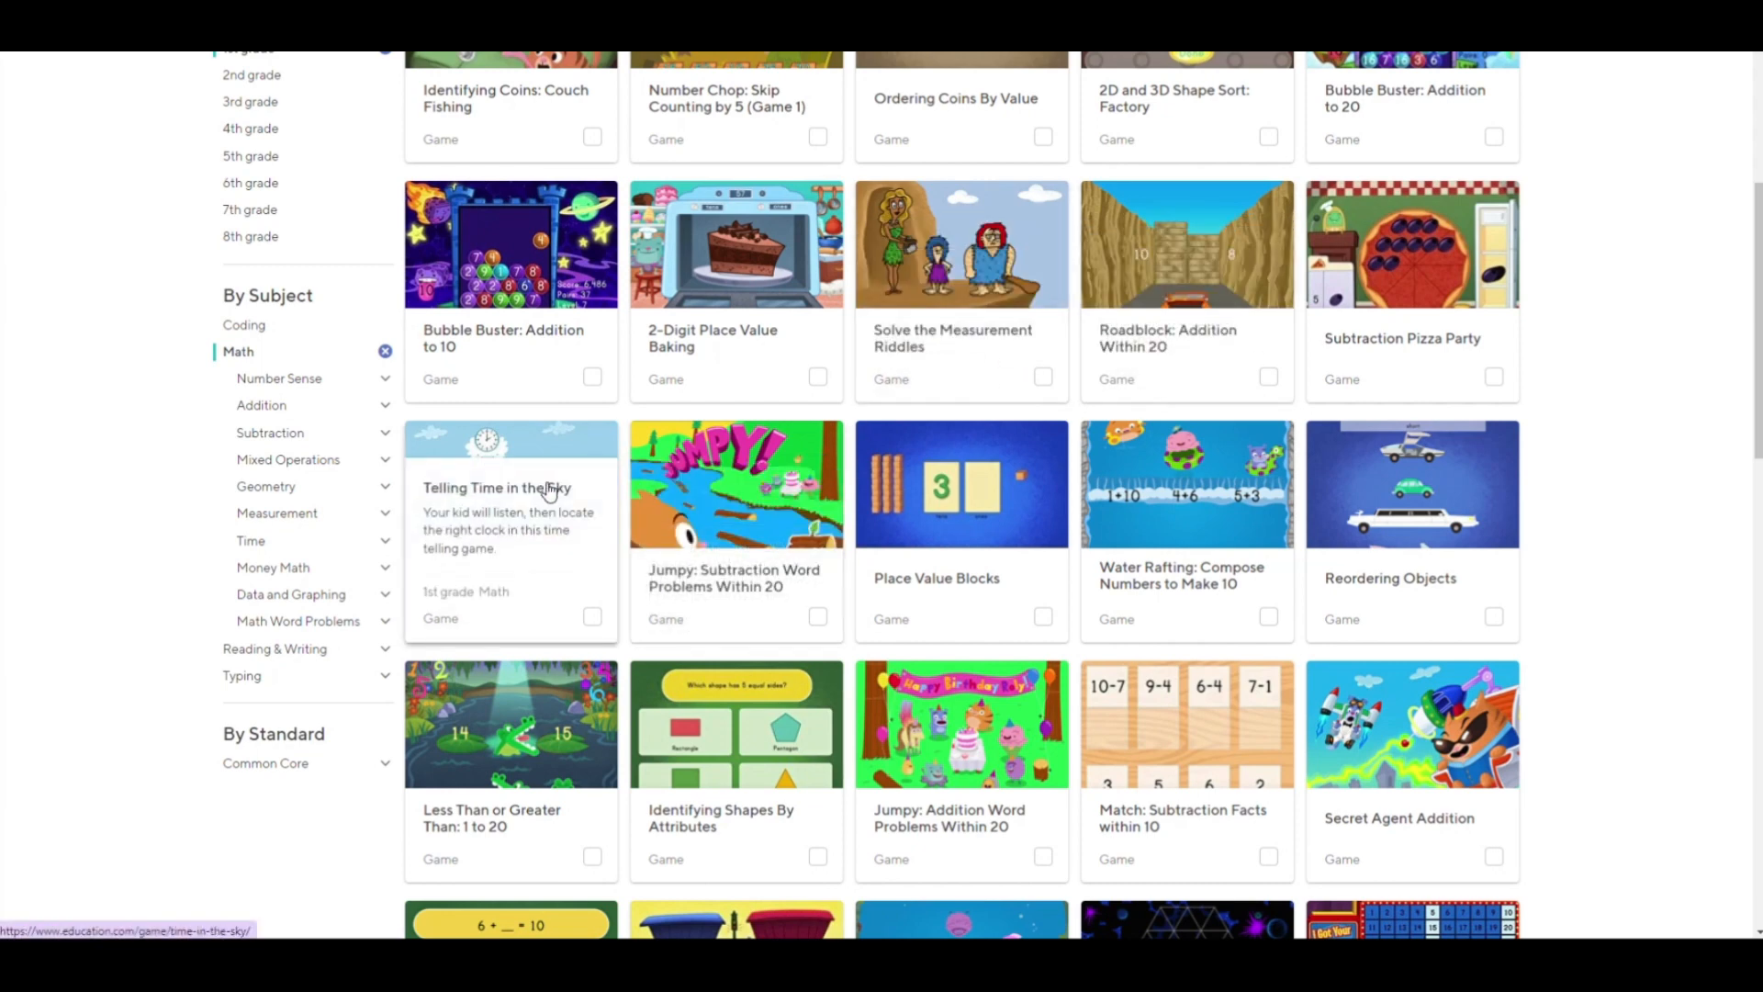
pyautogui.moveTo(550, 738)
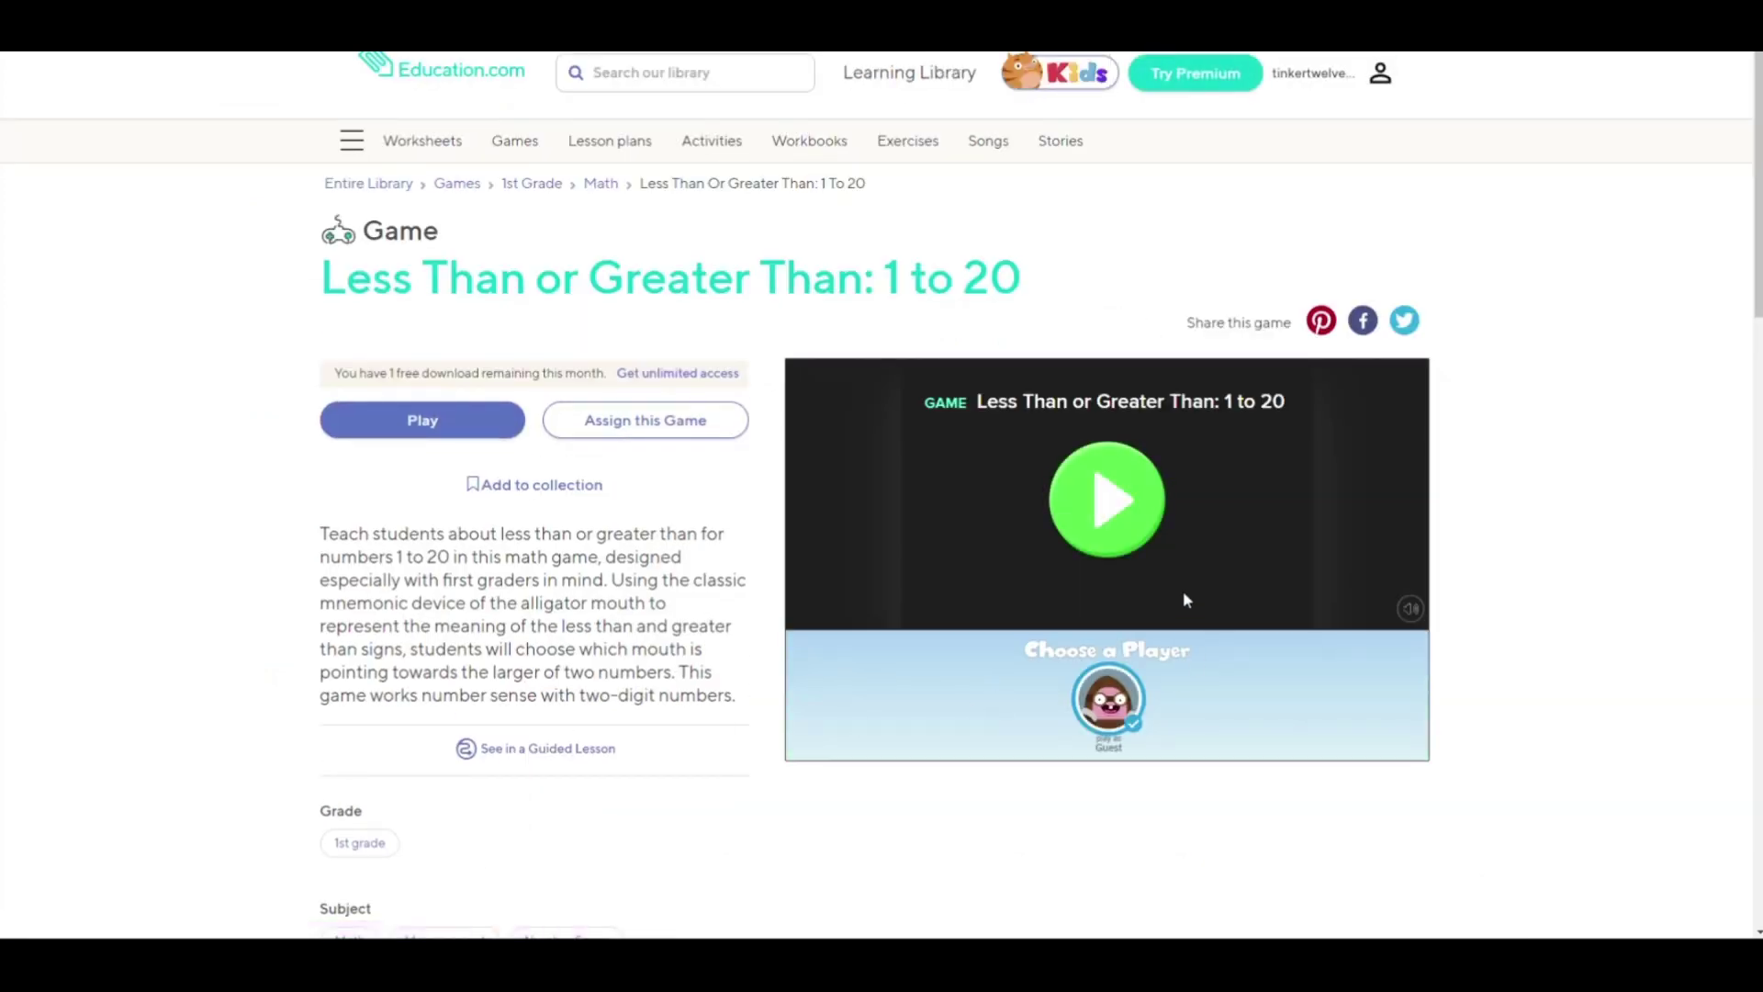
pyautogui.click(1106, 499)
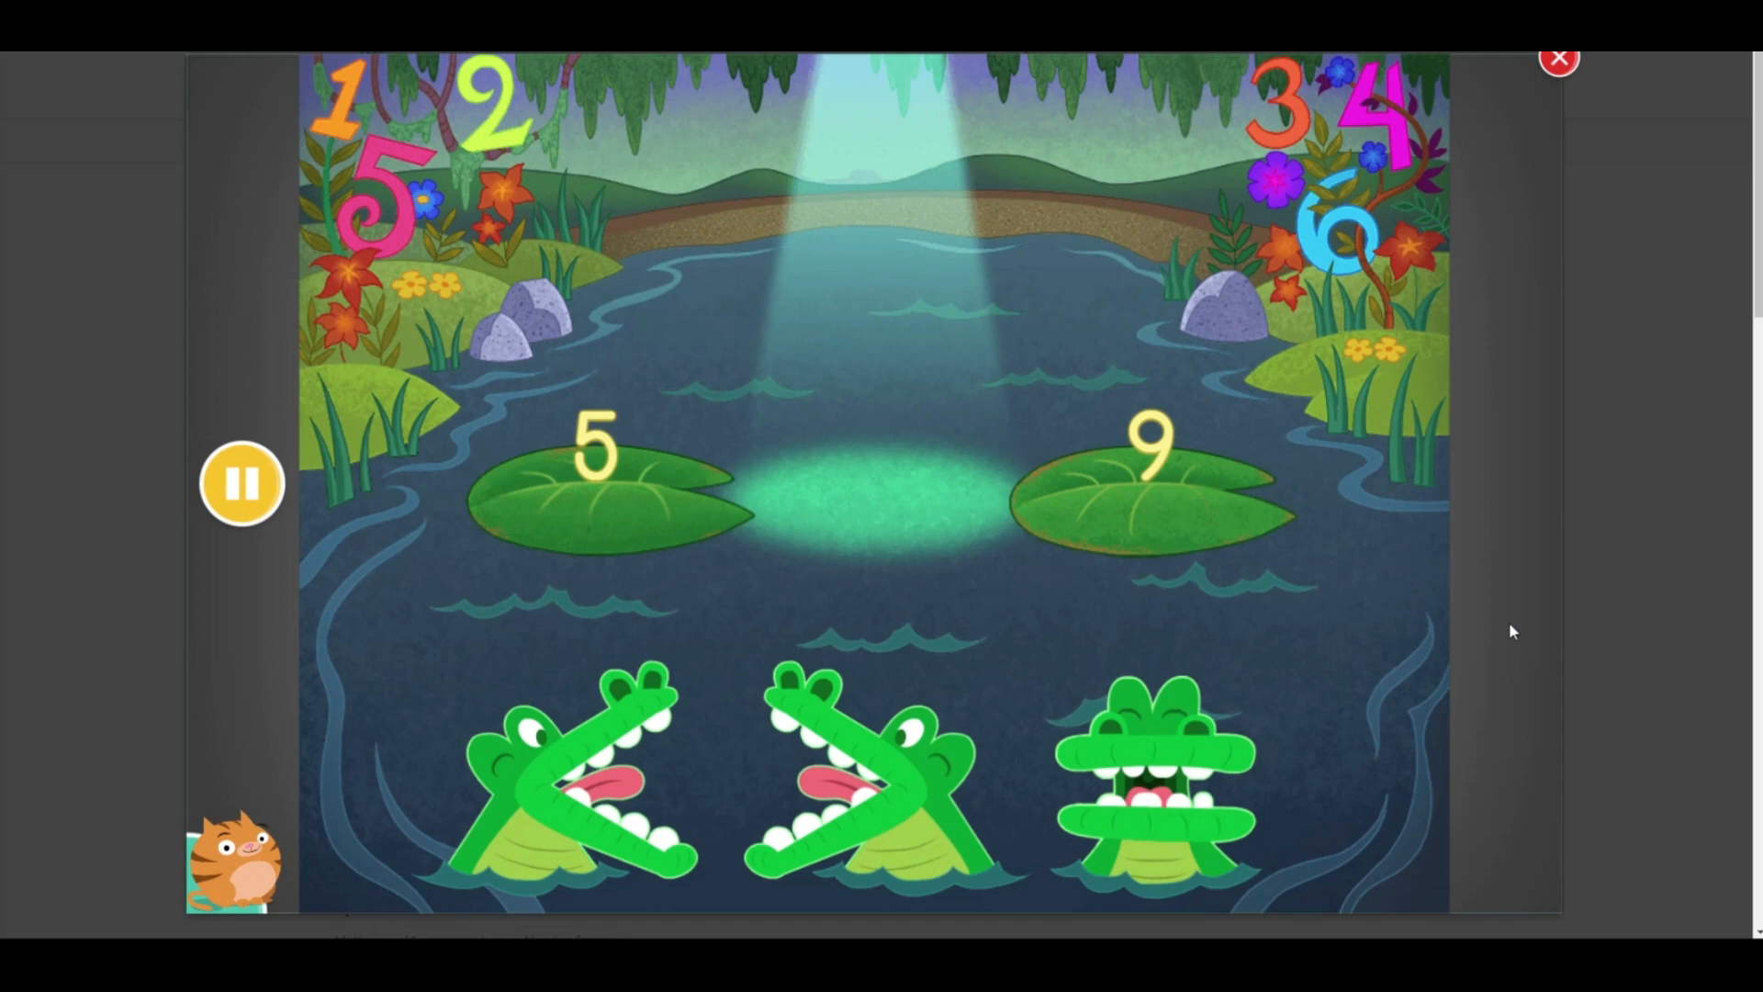
pyautogui.moveTo(902, 694)
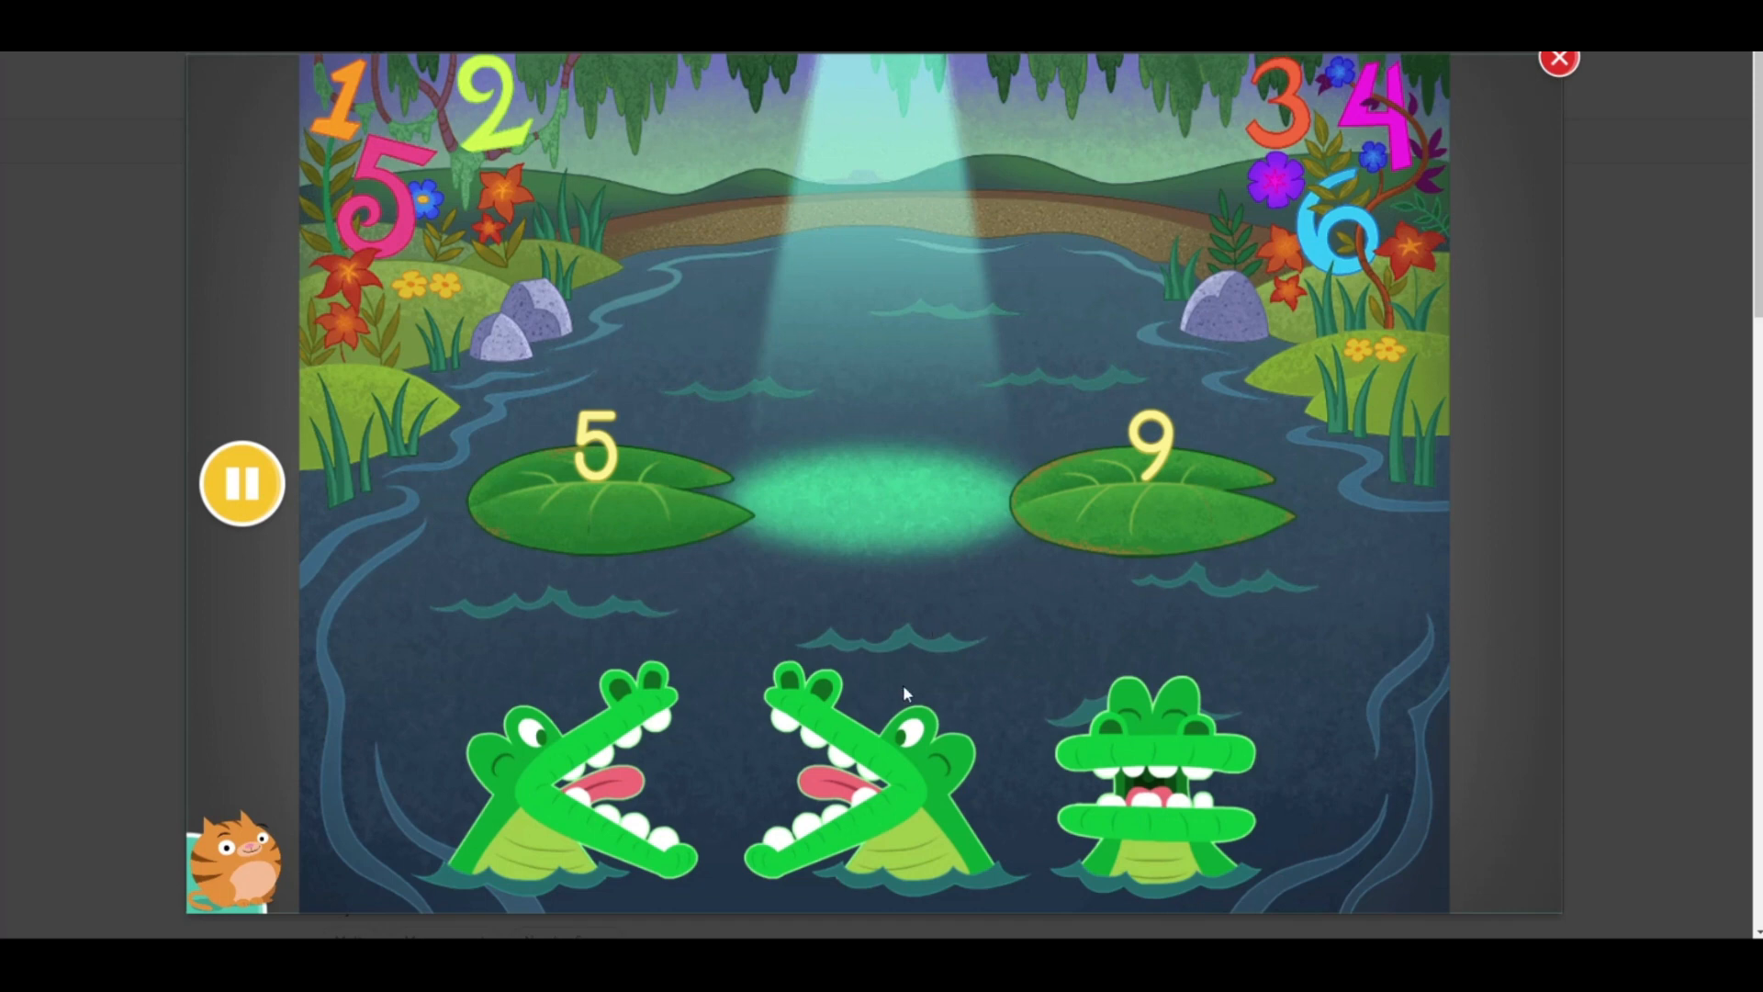
pyautogui.moveTo(829, 526)
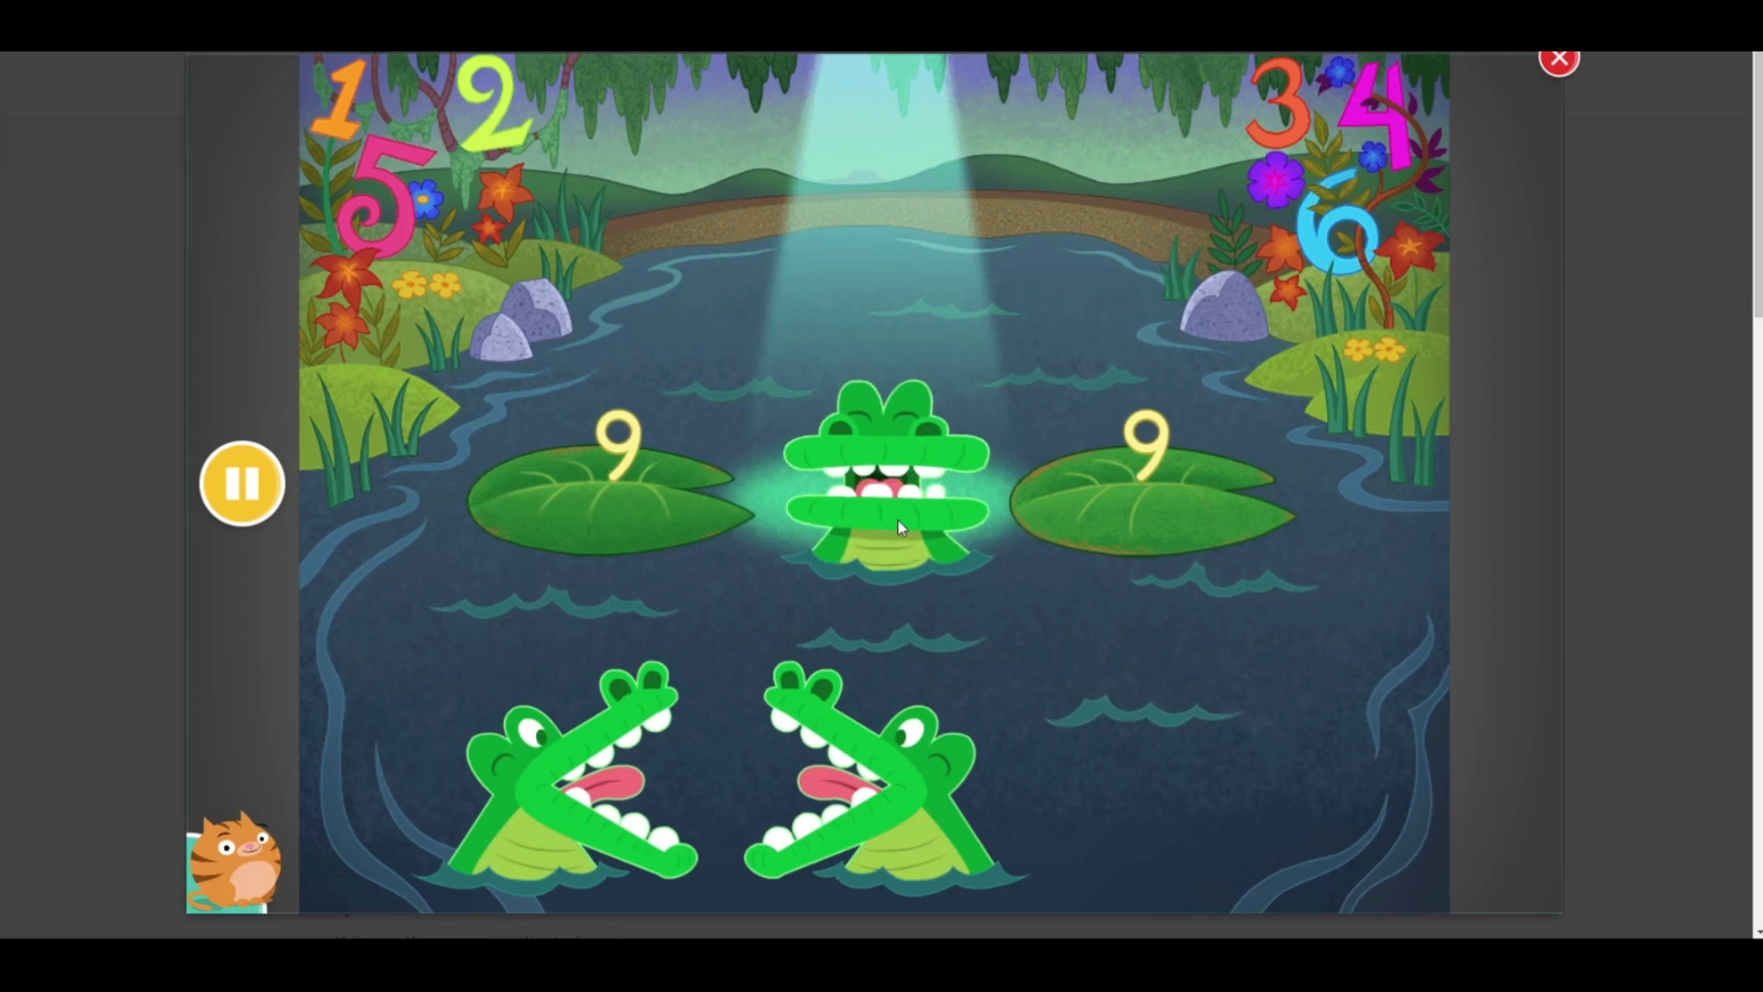
# Submit the equals alligator for the 9 and 9 pair
pyautogui.click(891, 483)
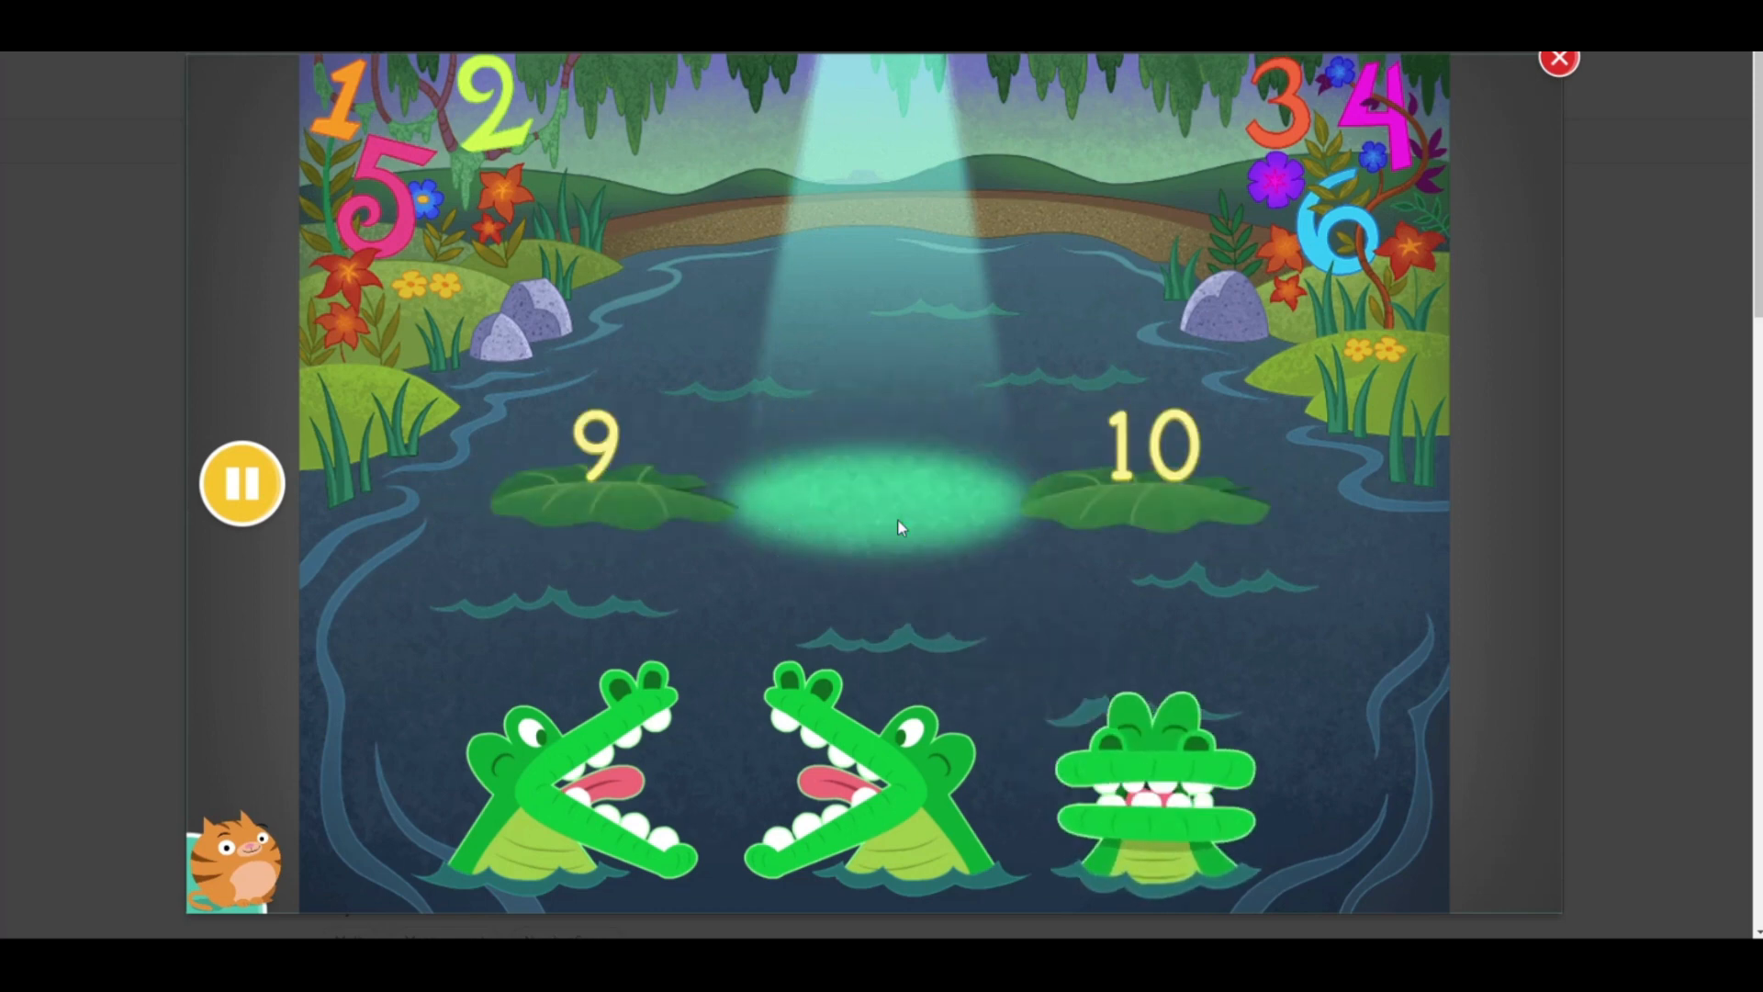